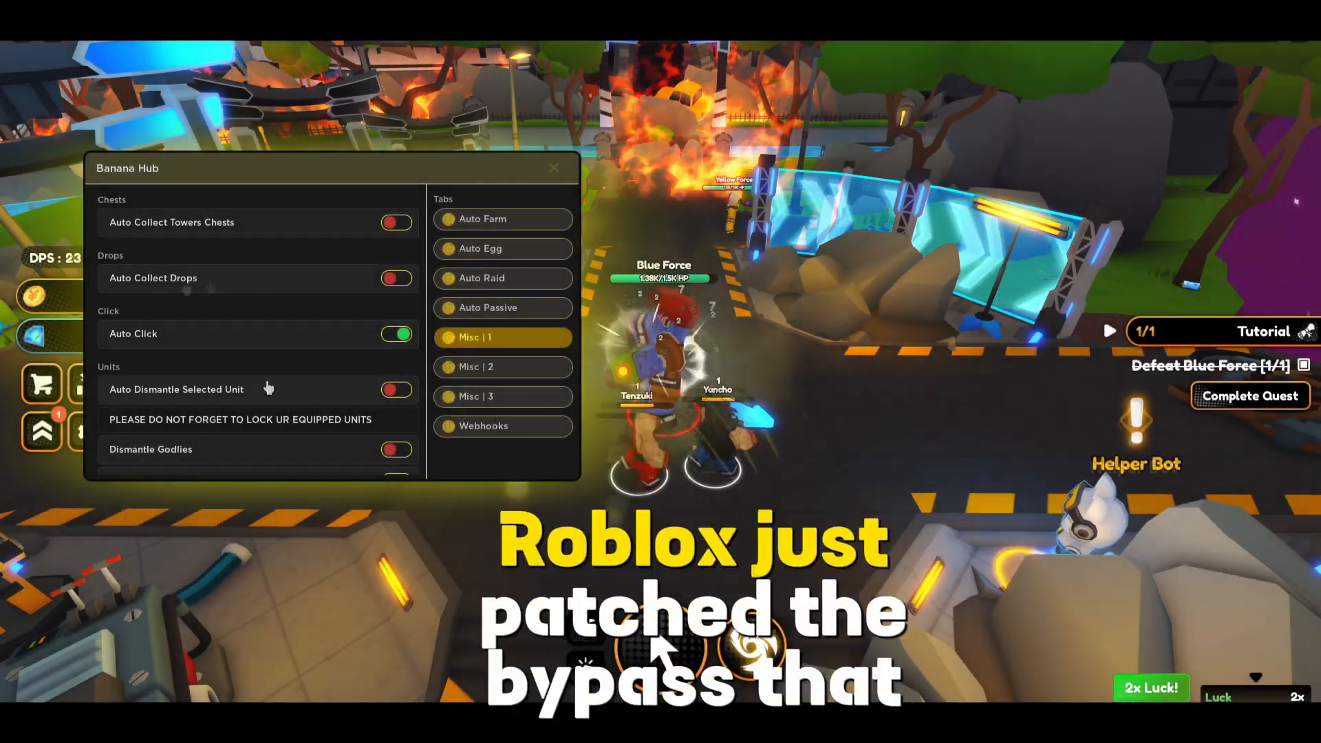
Step: Enable Auto Collect Drops in Banana Hub and show its Auto Farm settings
click(397, 278)
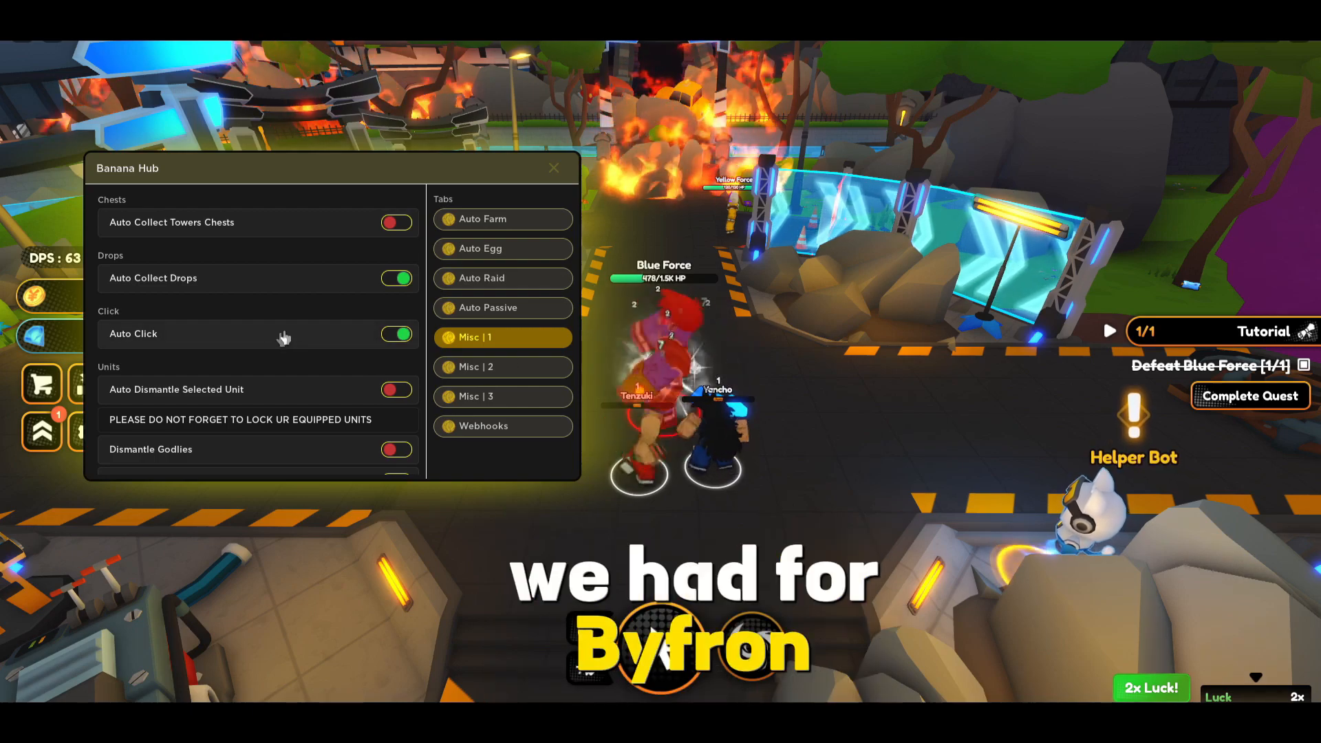
click(500, 219)
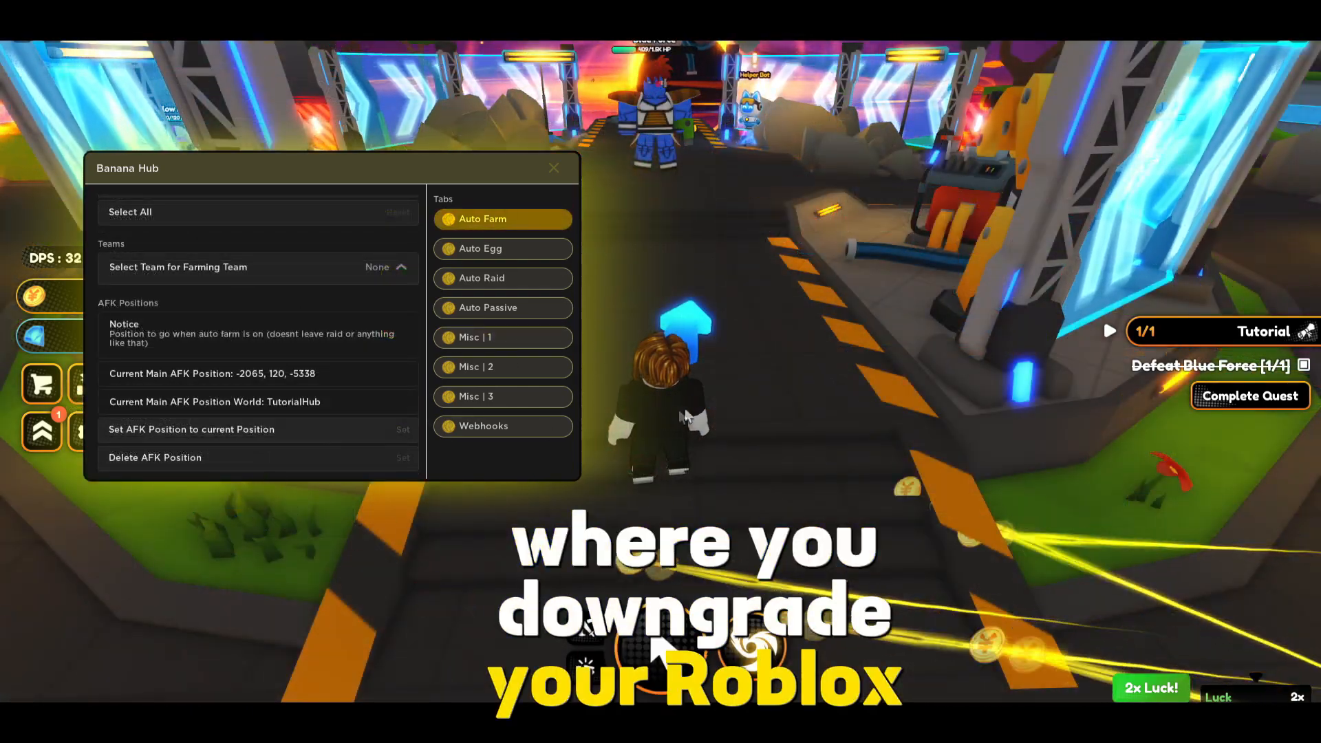
click(482, 218)
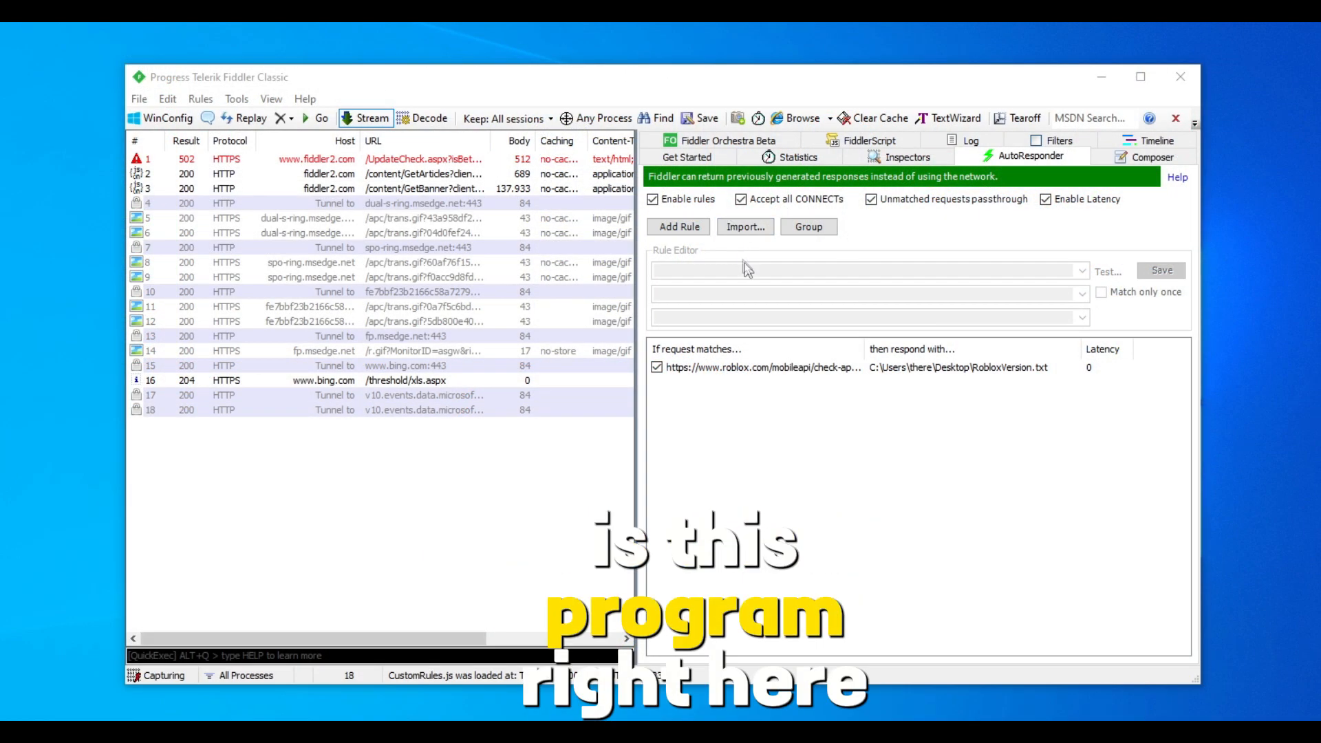
mouse_move(289, 82)
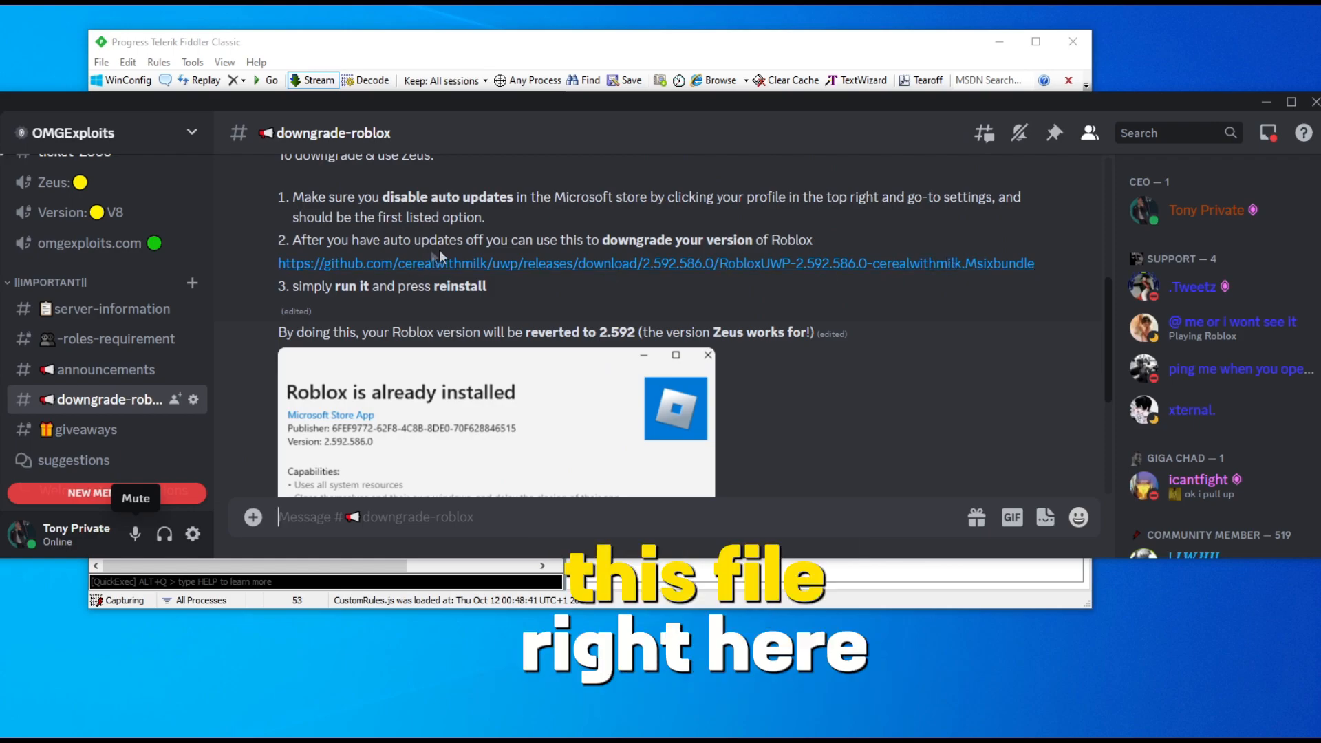
scroll(down, 3)
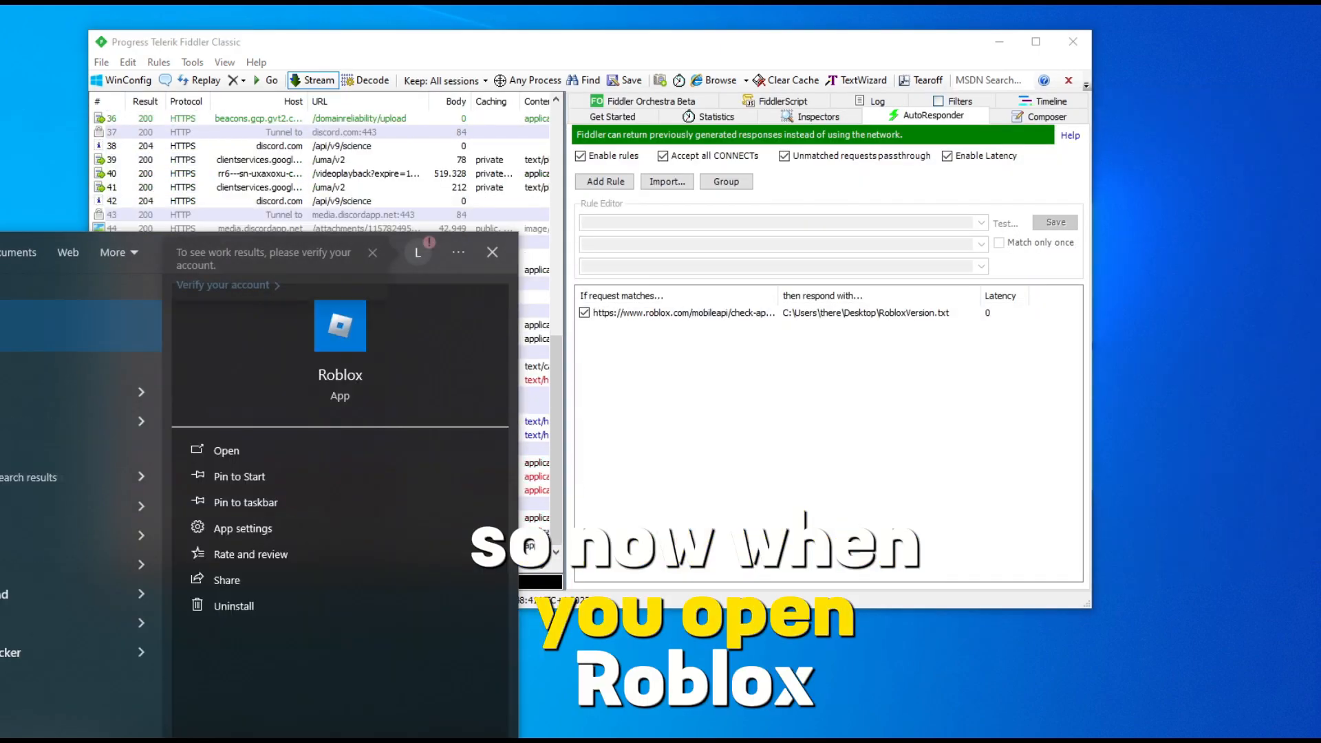
click(225, 450)
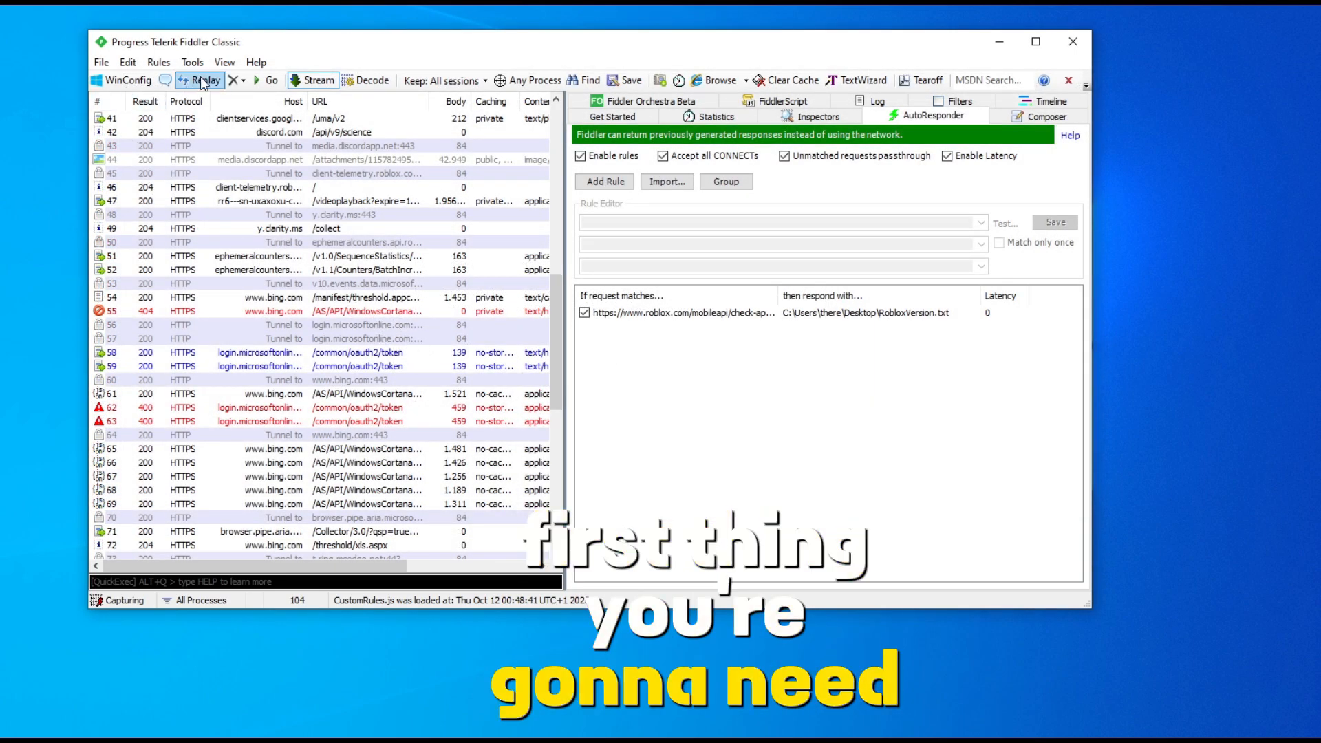
Step: Enable Decrypt HTTPS traffic in Options, trusting and installing Fiddler's root certificate
click(192, 62)
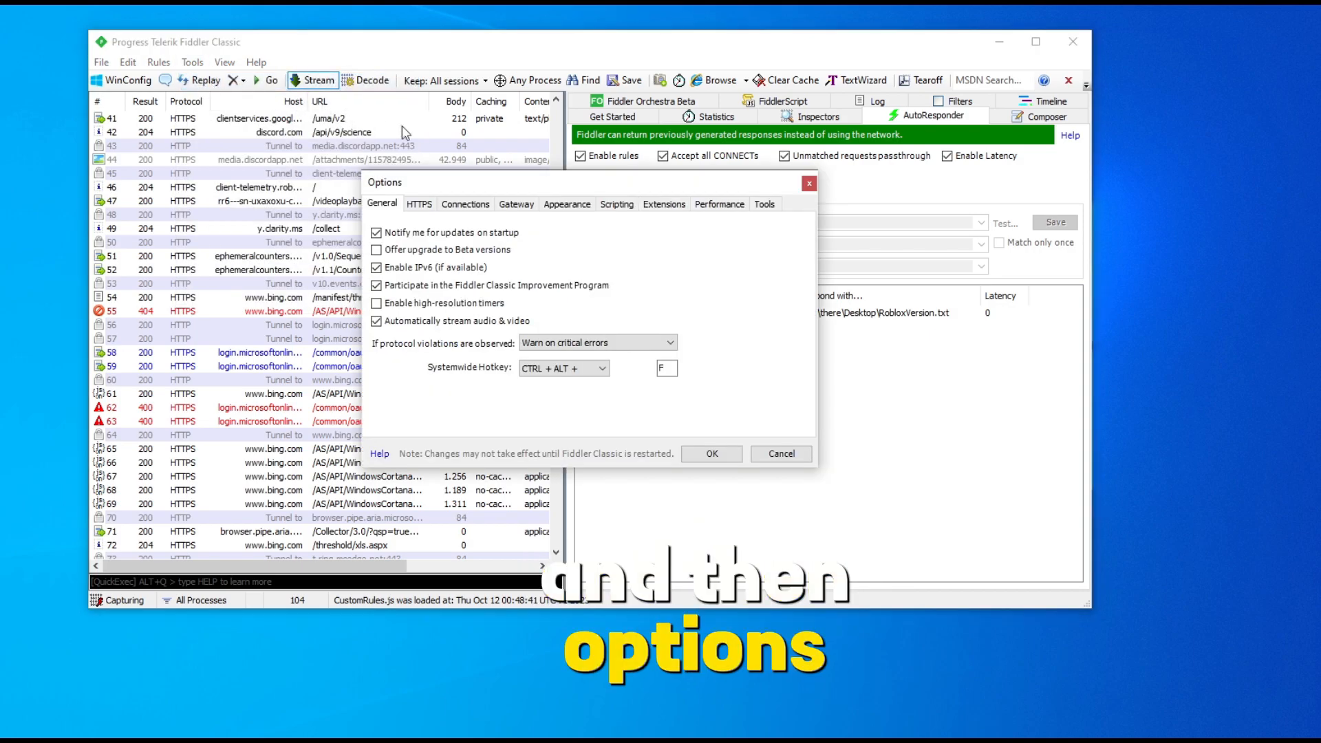
click(418, 204)
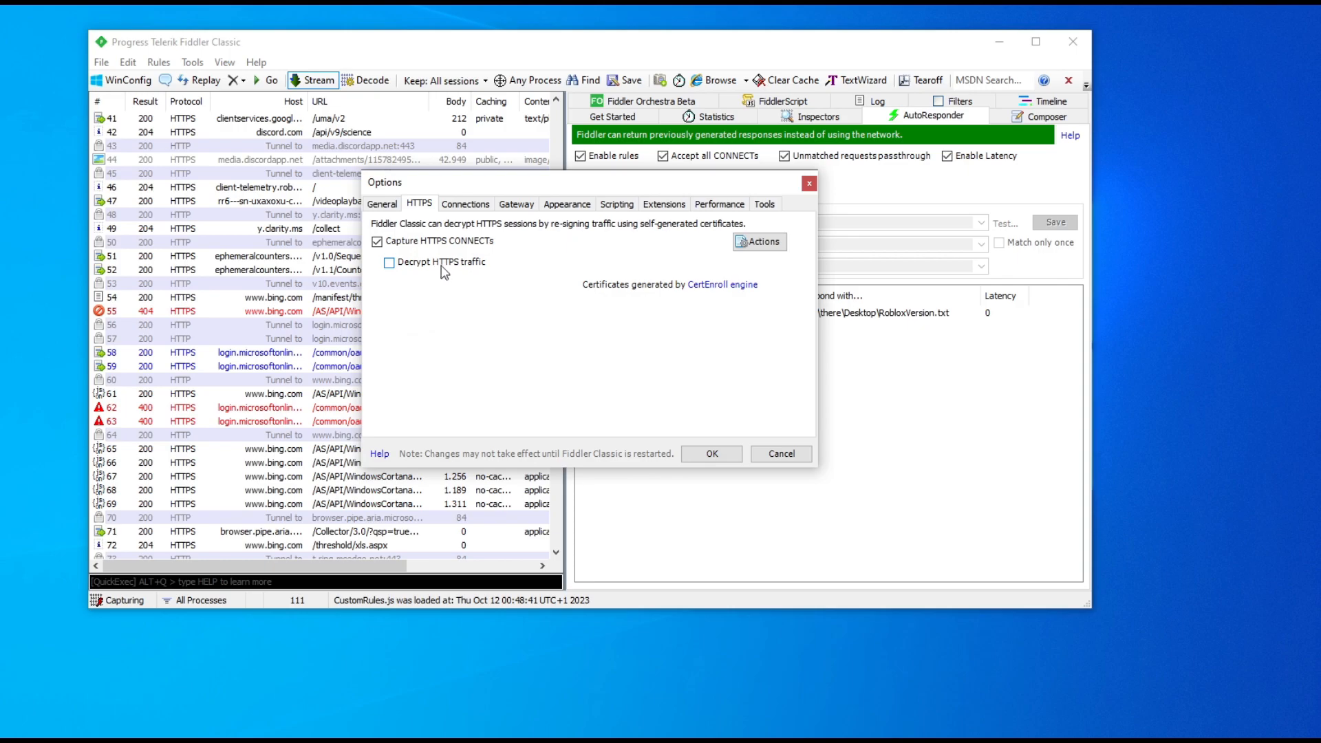
click(390, 261)
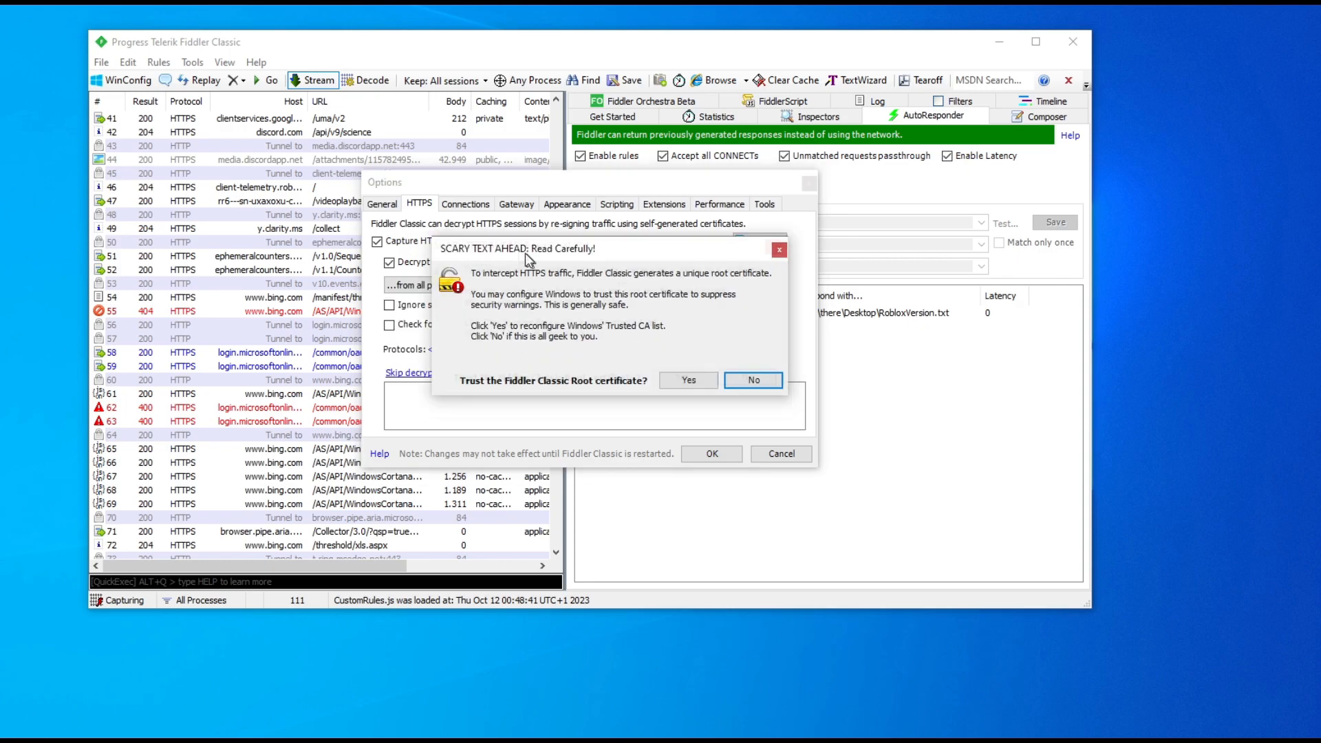
click(688, 380)
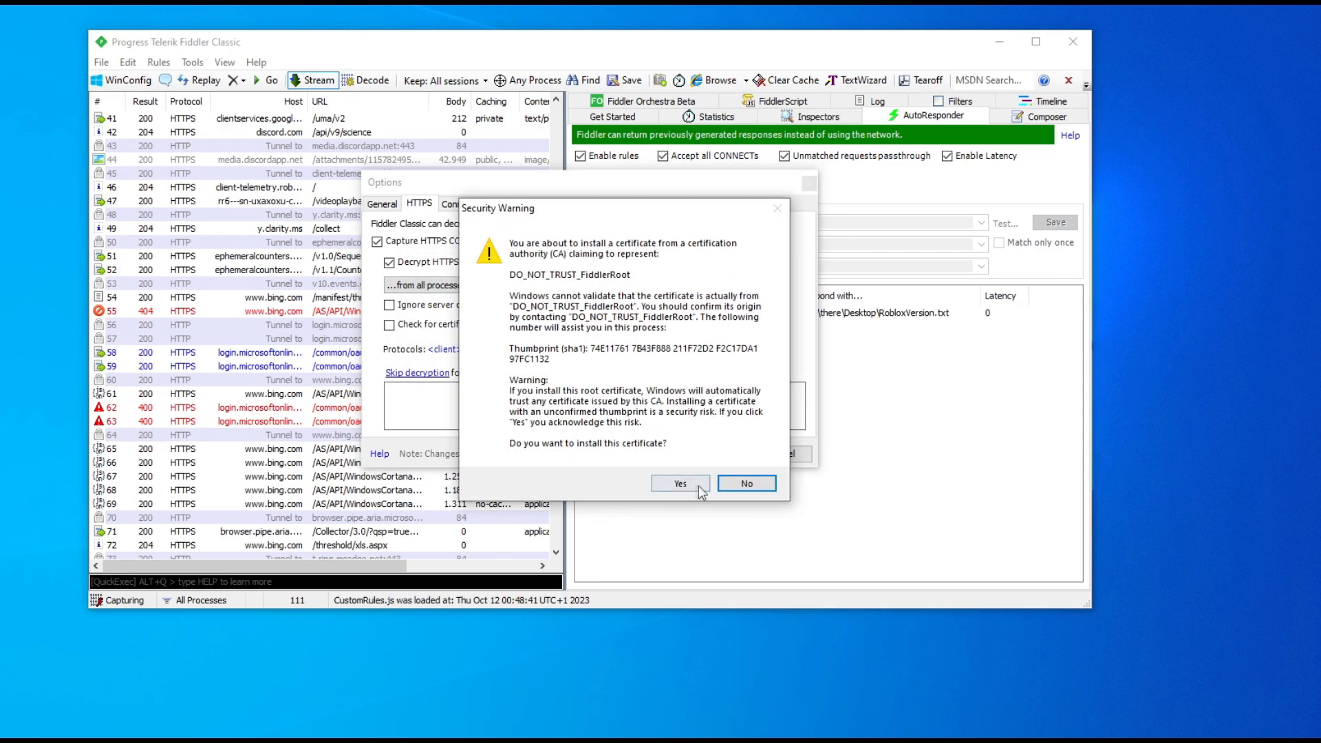
click(678, 483)
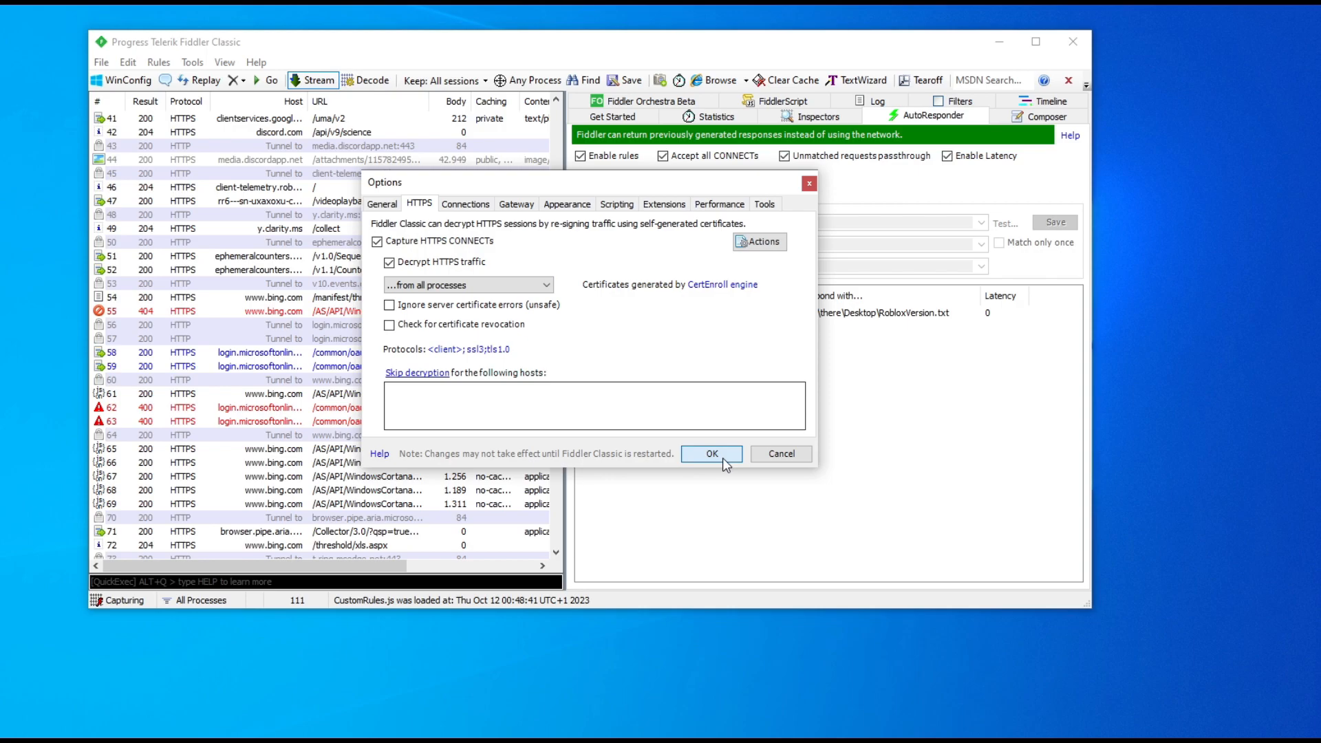
click(711, 452)
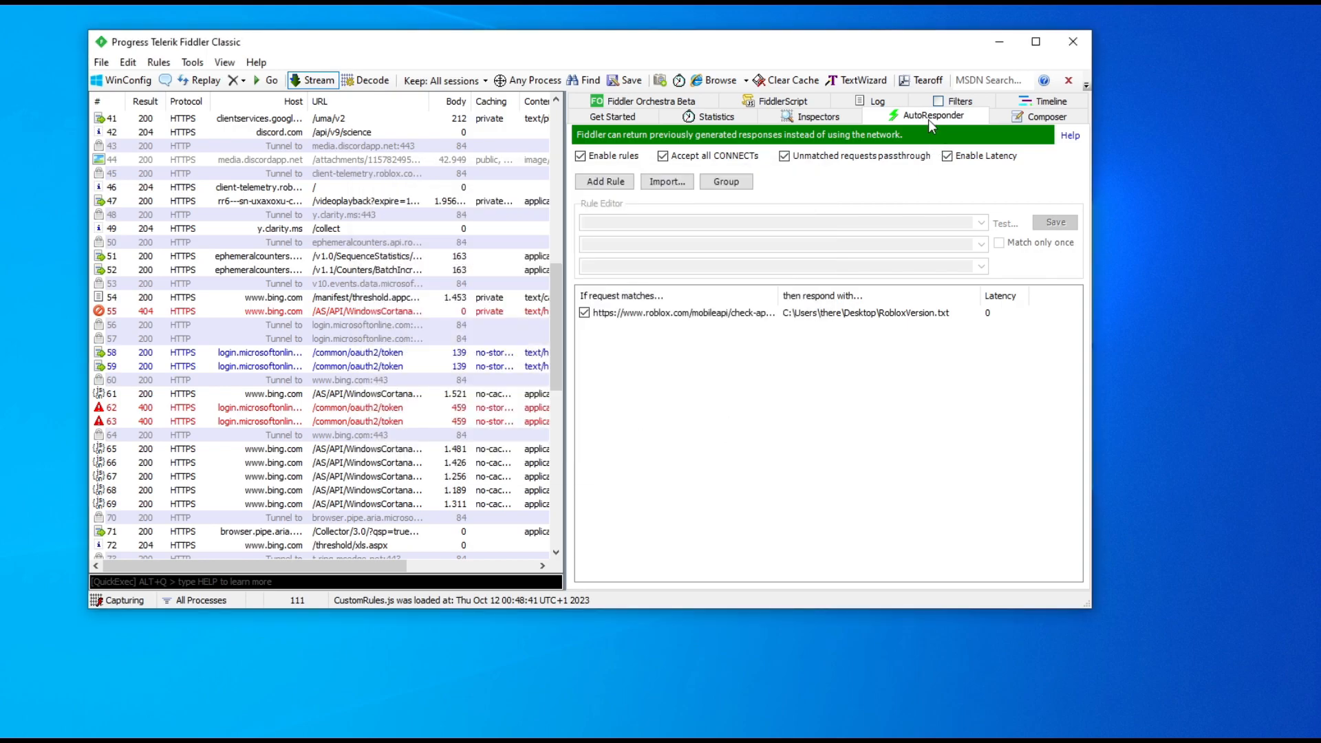
mouse_move(614, 157)
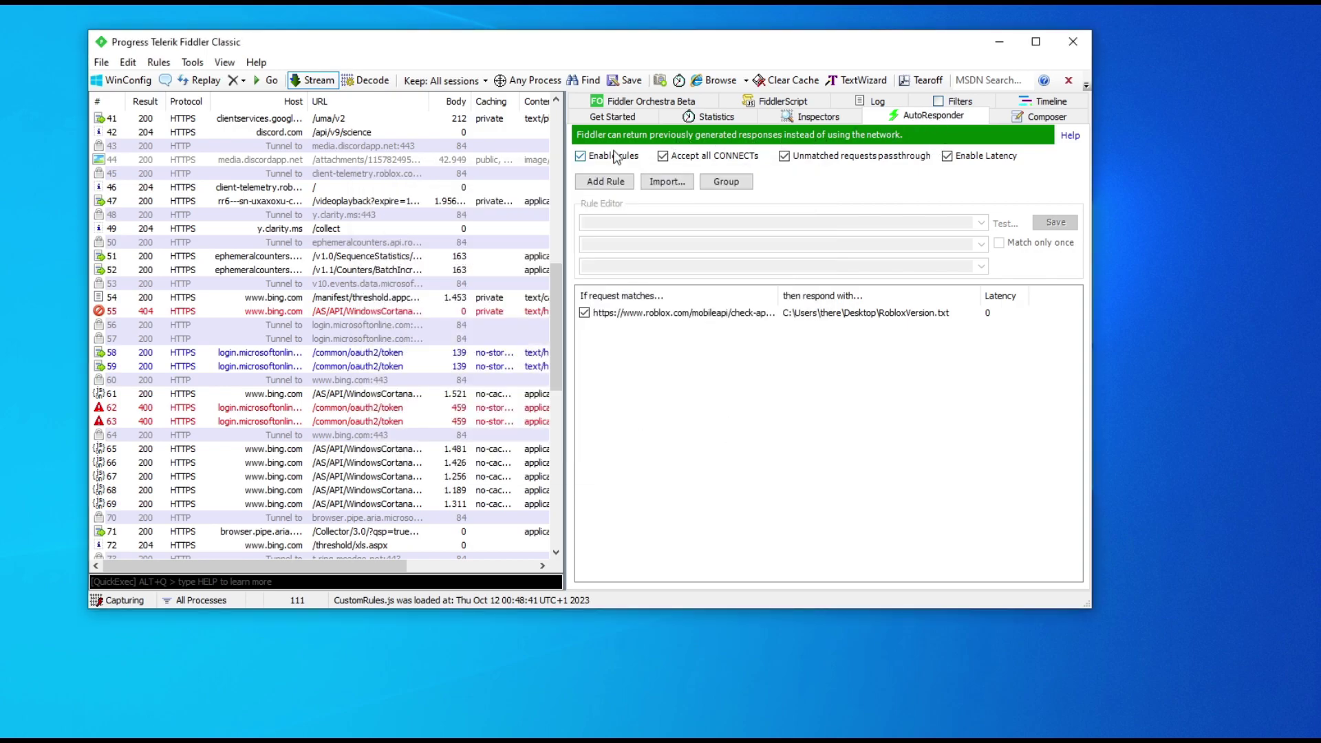
Step: Re-enable AutoResponder rules and add a rule for the check-app-version URL answered by RobloxVersion.txt
click(581, 155)
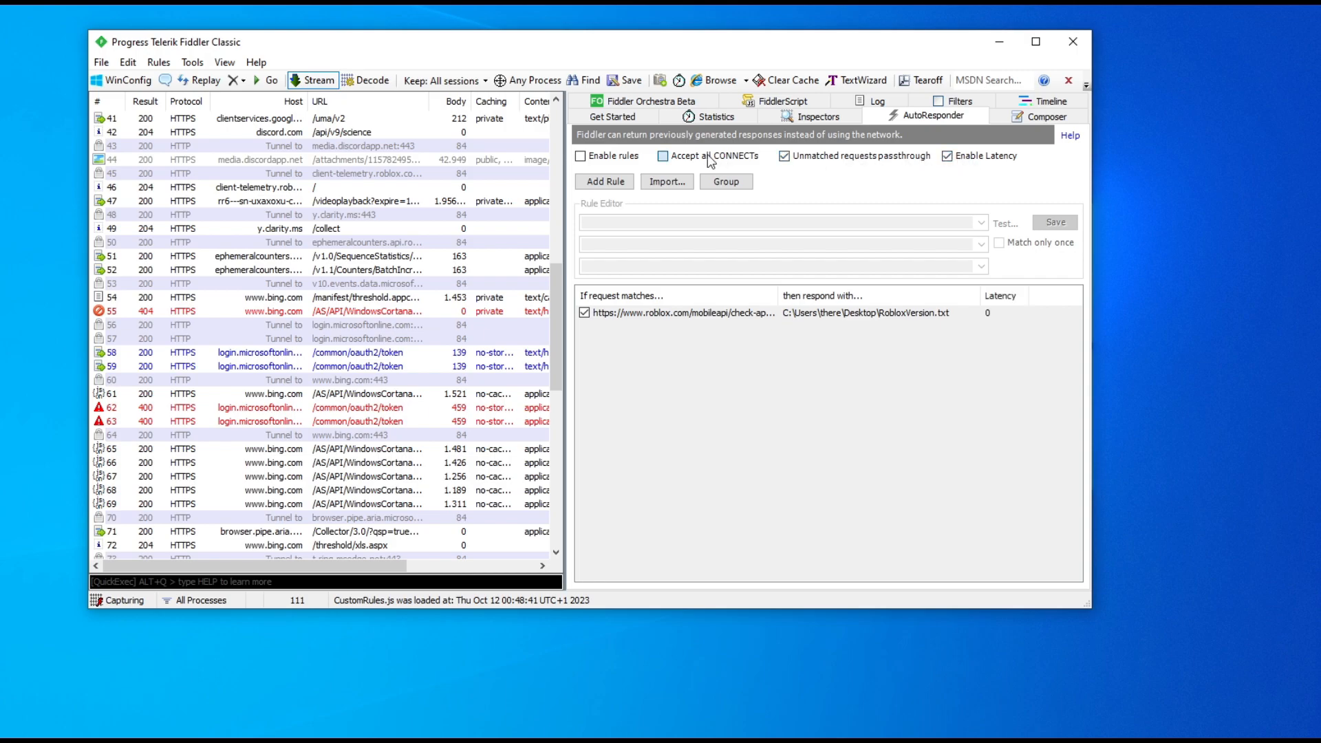
click(581, 155)
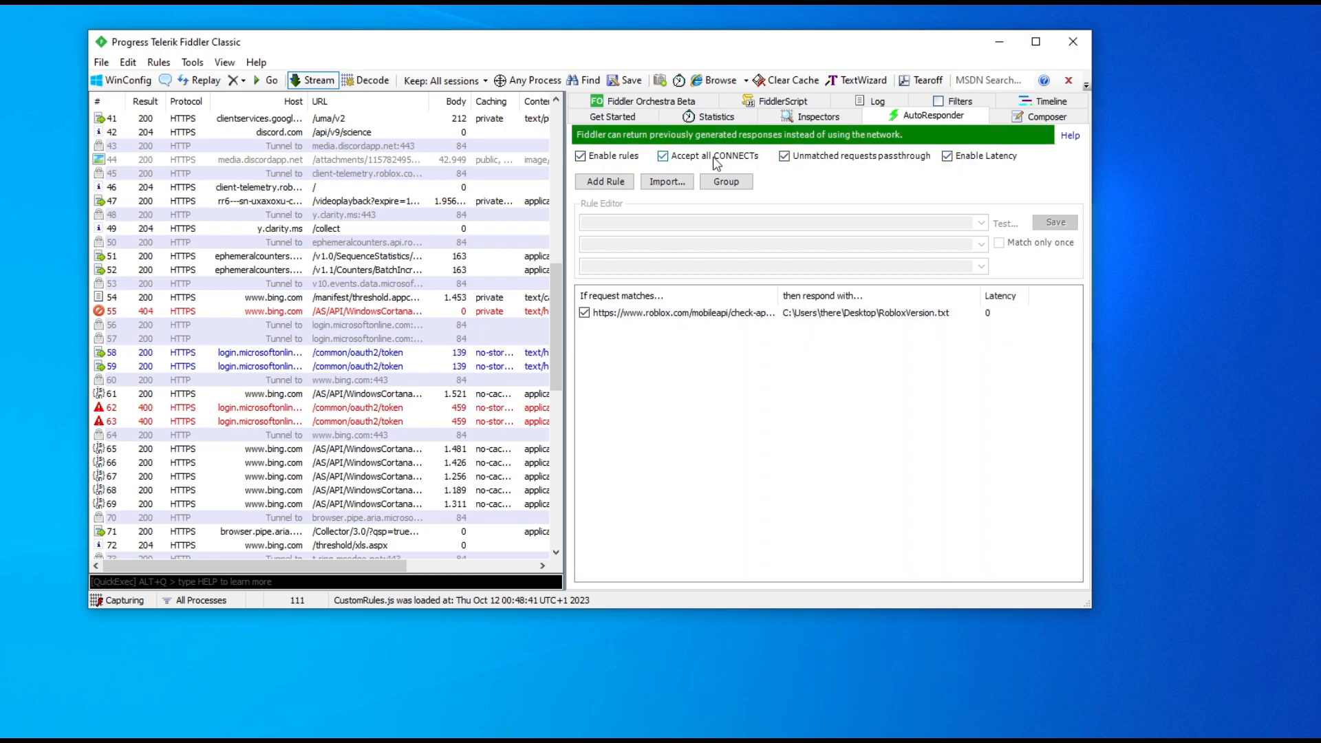
mouse_move(604, 181)
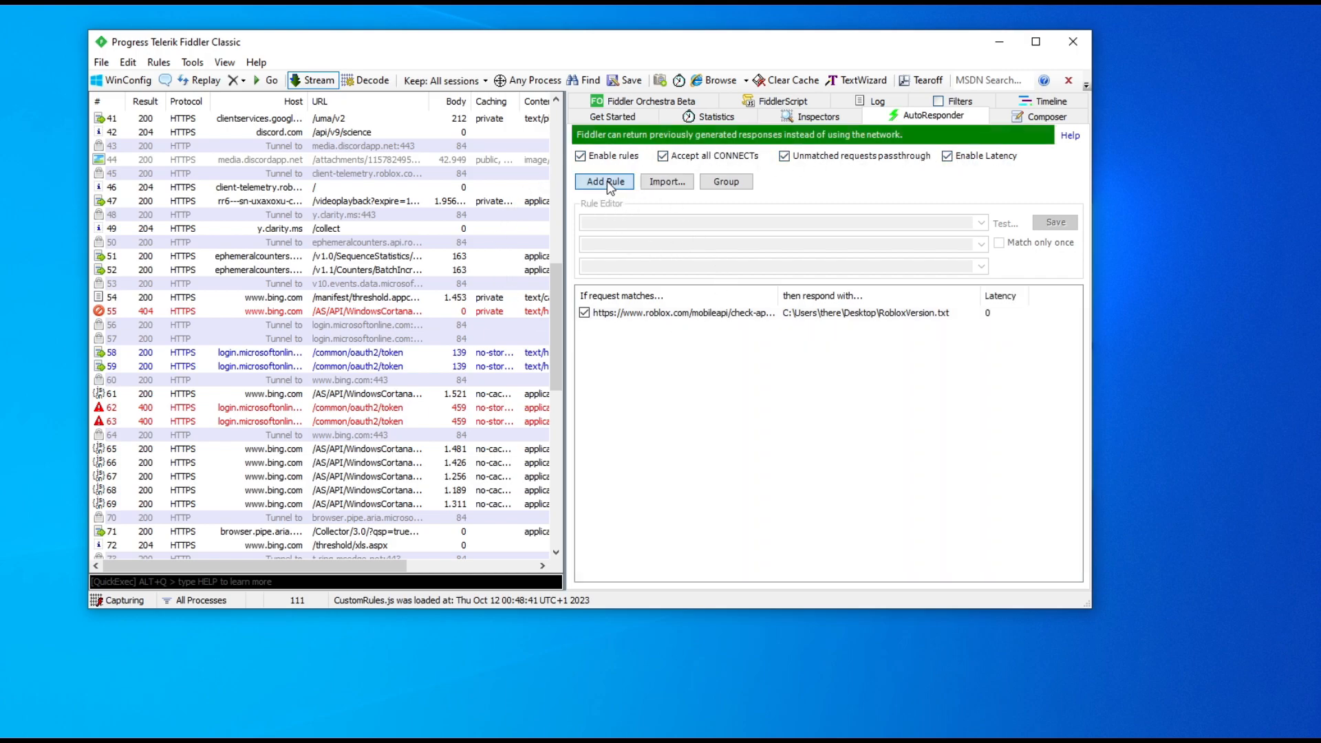
click(604, 182)
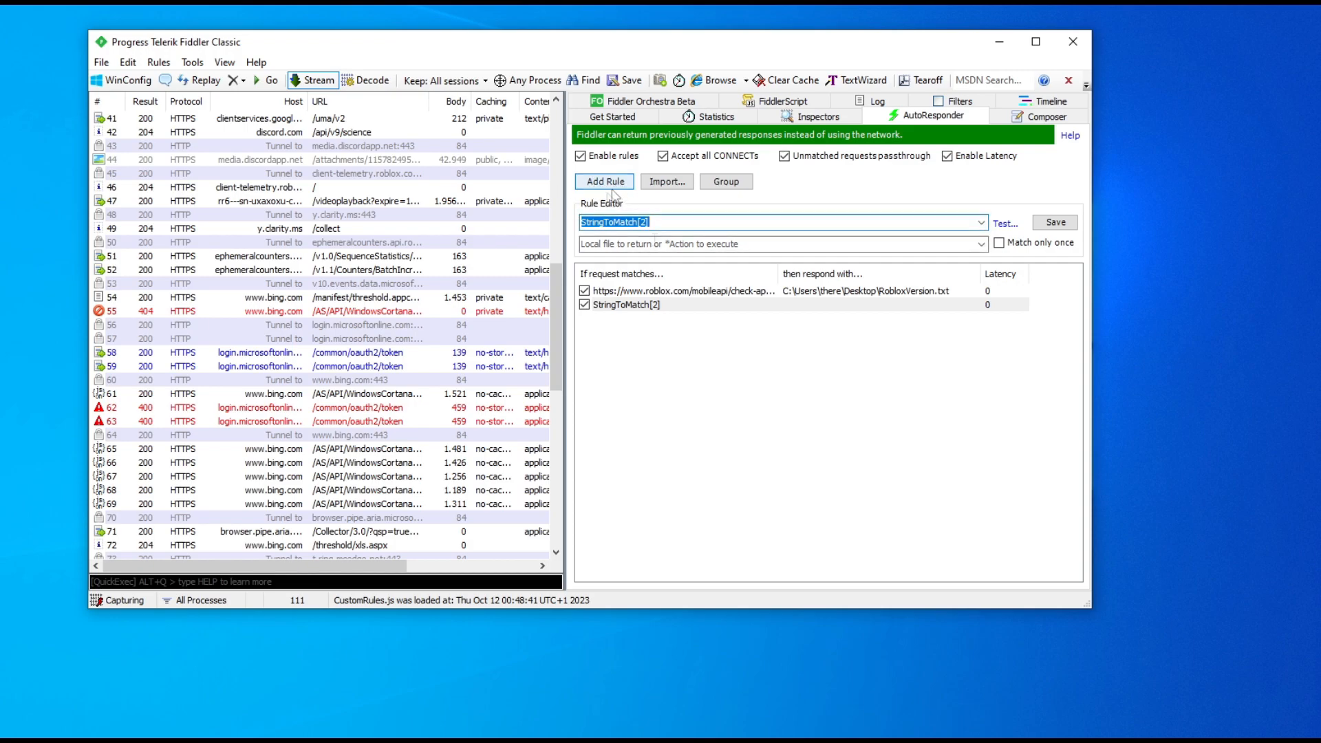
click(675, 290)
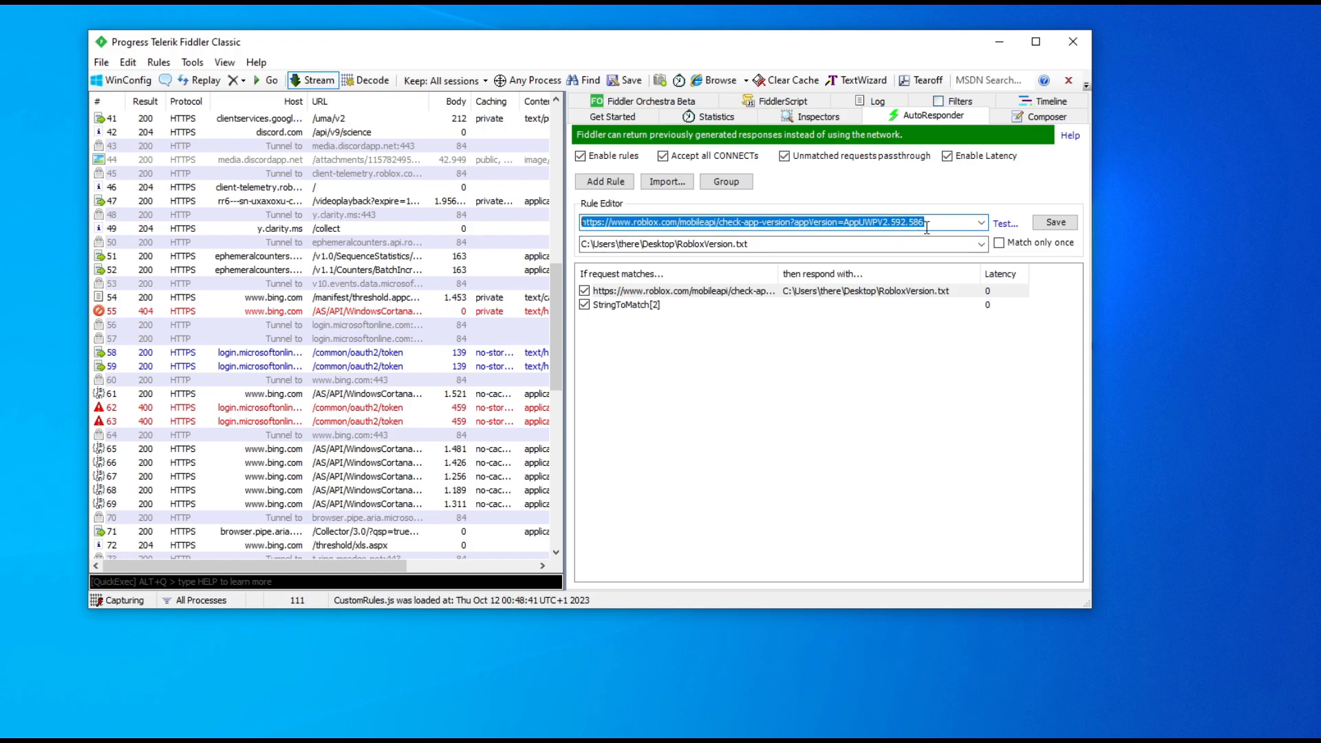
mouse_move(938, 222)
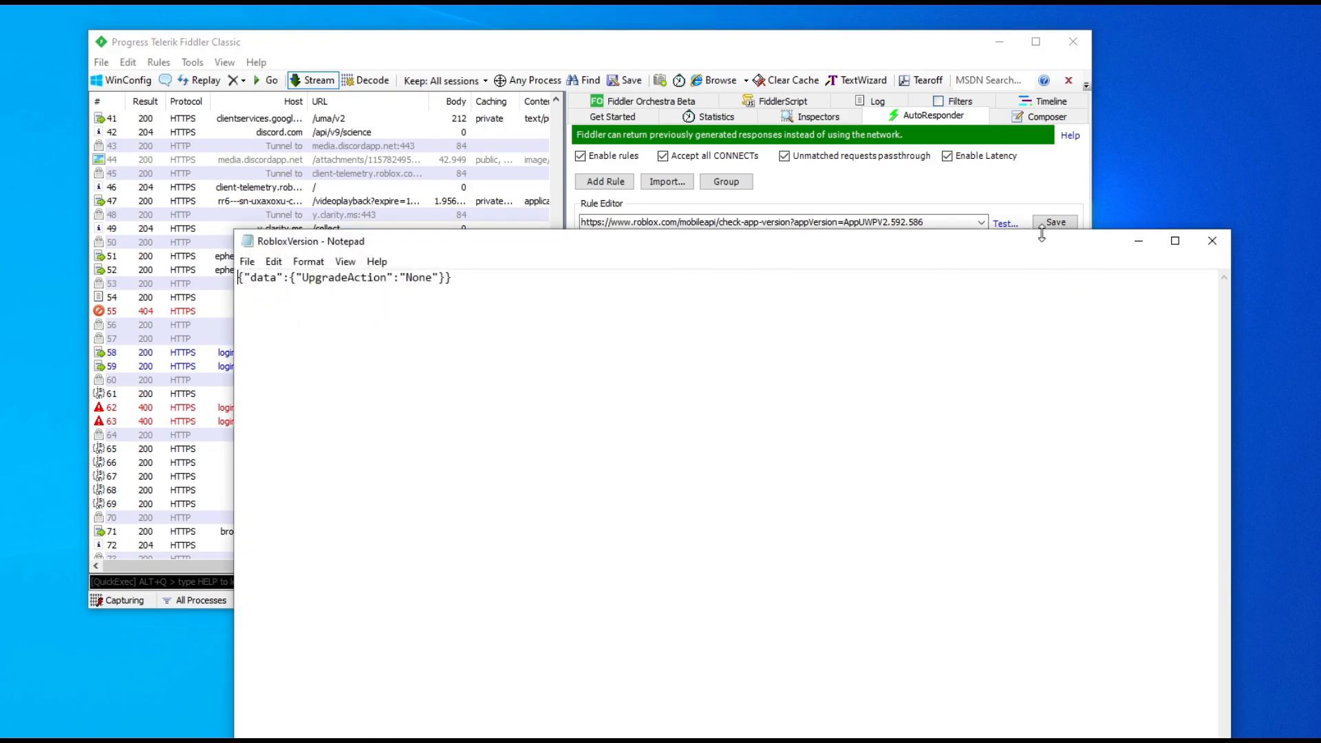
Step: Show RobloxVersion.txt in Notepad, highlighting {"data":{"UpgradeAction":"None"}}
click(1056, 222)
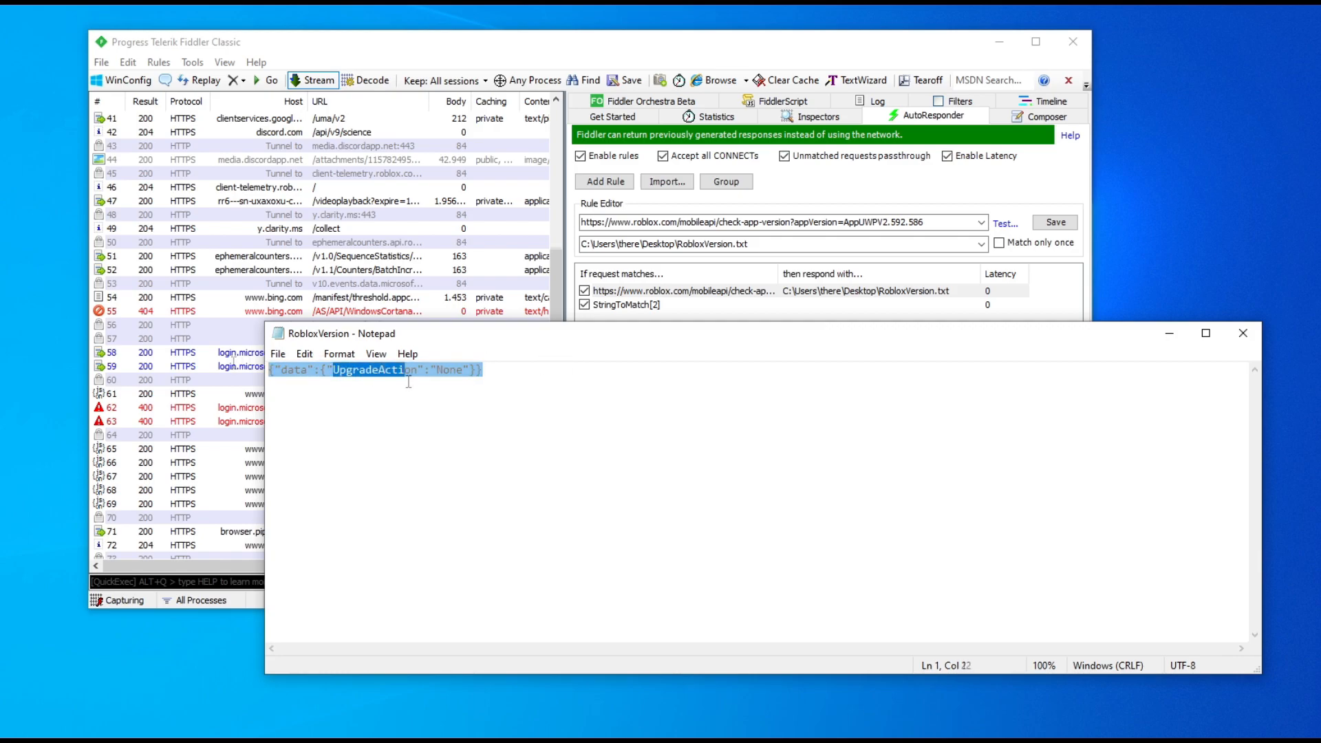
click(452, 371)
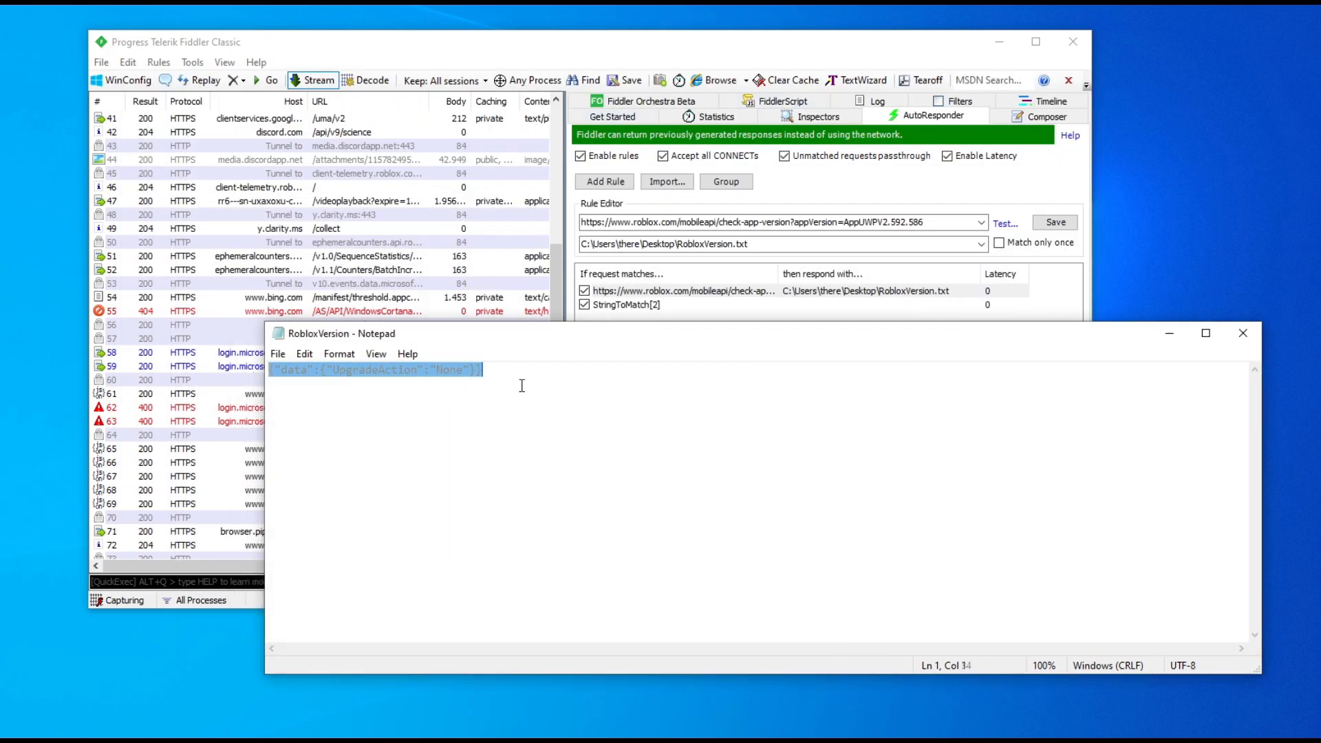
click(484, 369)
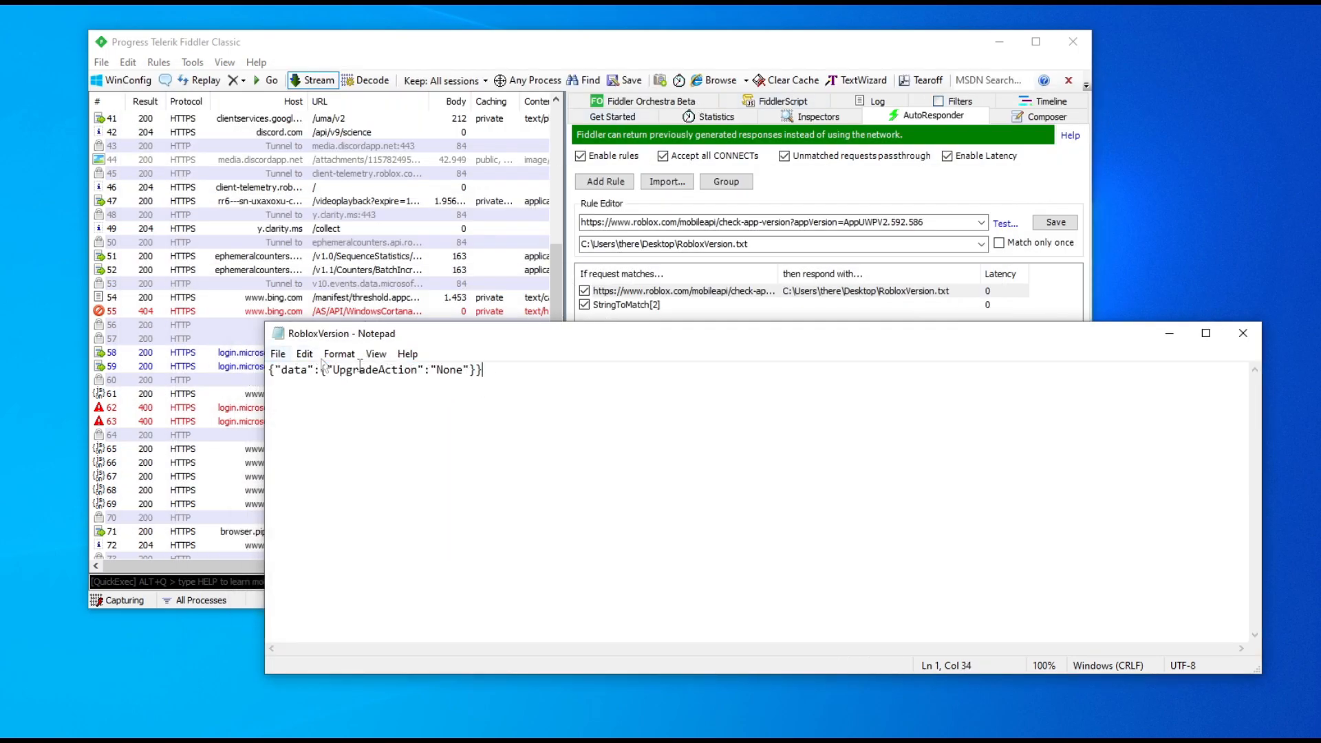
click(1241, 333)
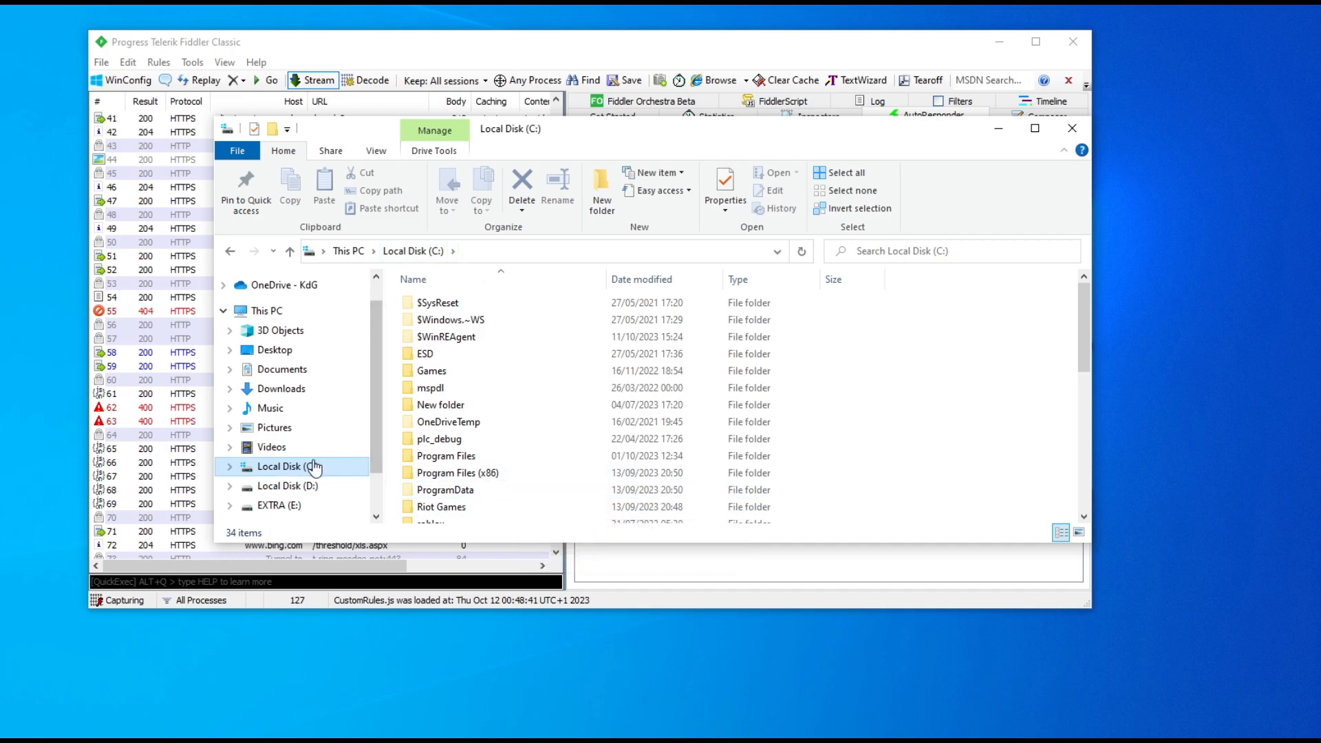
scroll(down, 3)
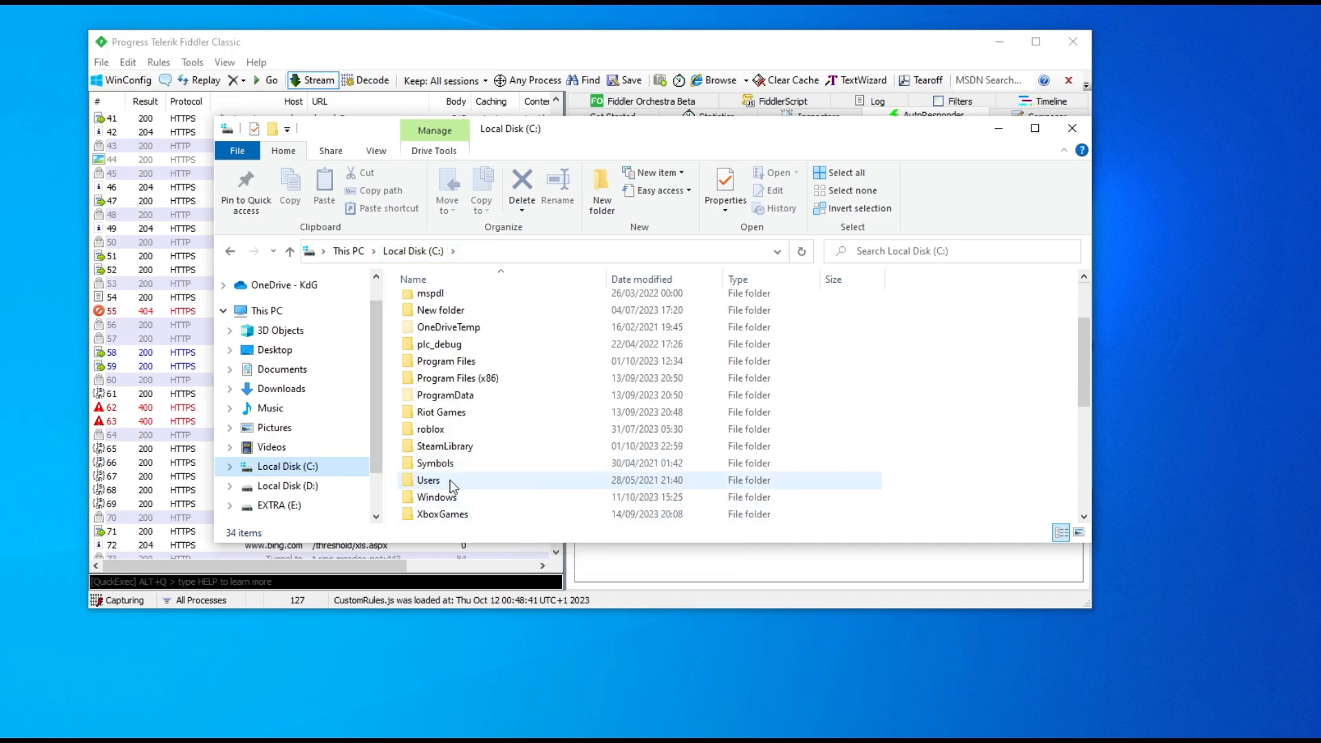
double_click(429, 479)
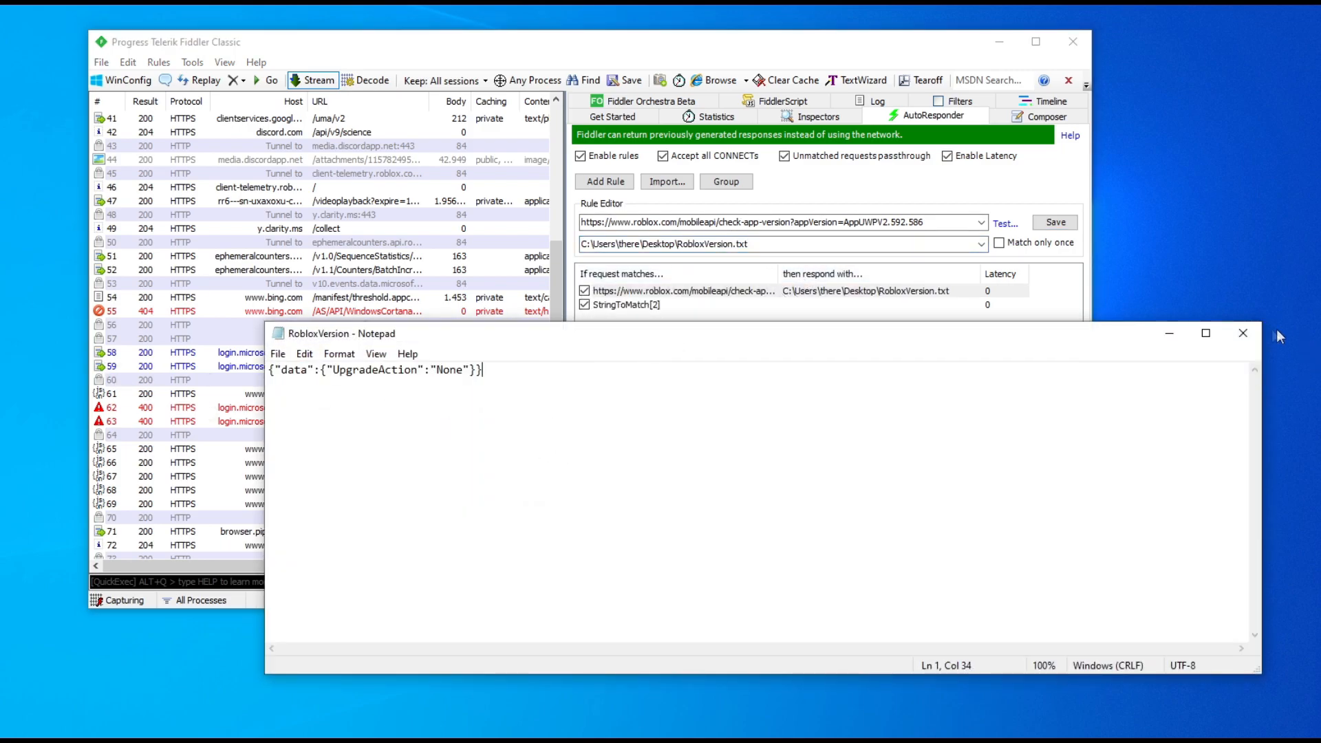
Step: Close the RobloxVersion note and save the check-app-version rule in the Rule Editor
click(1241, 333)
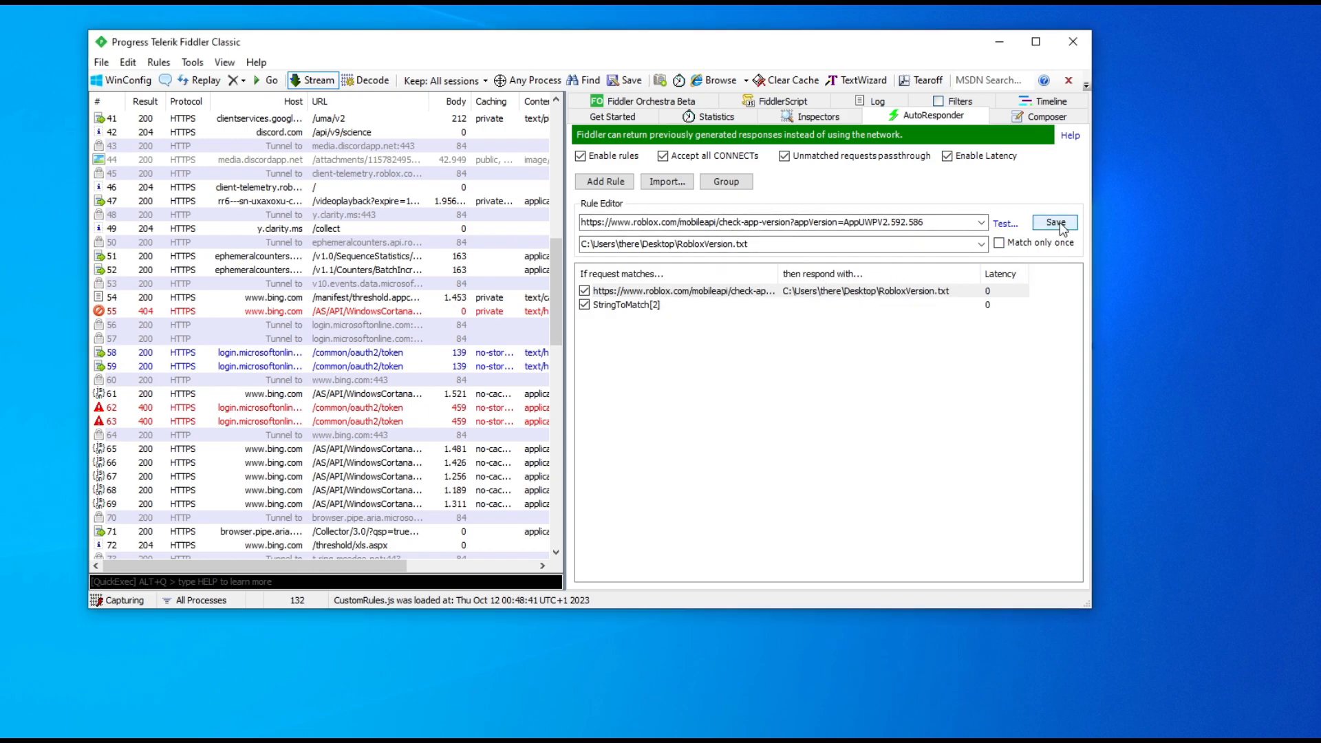
click(1054, 221)
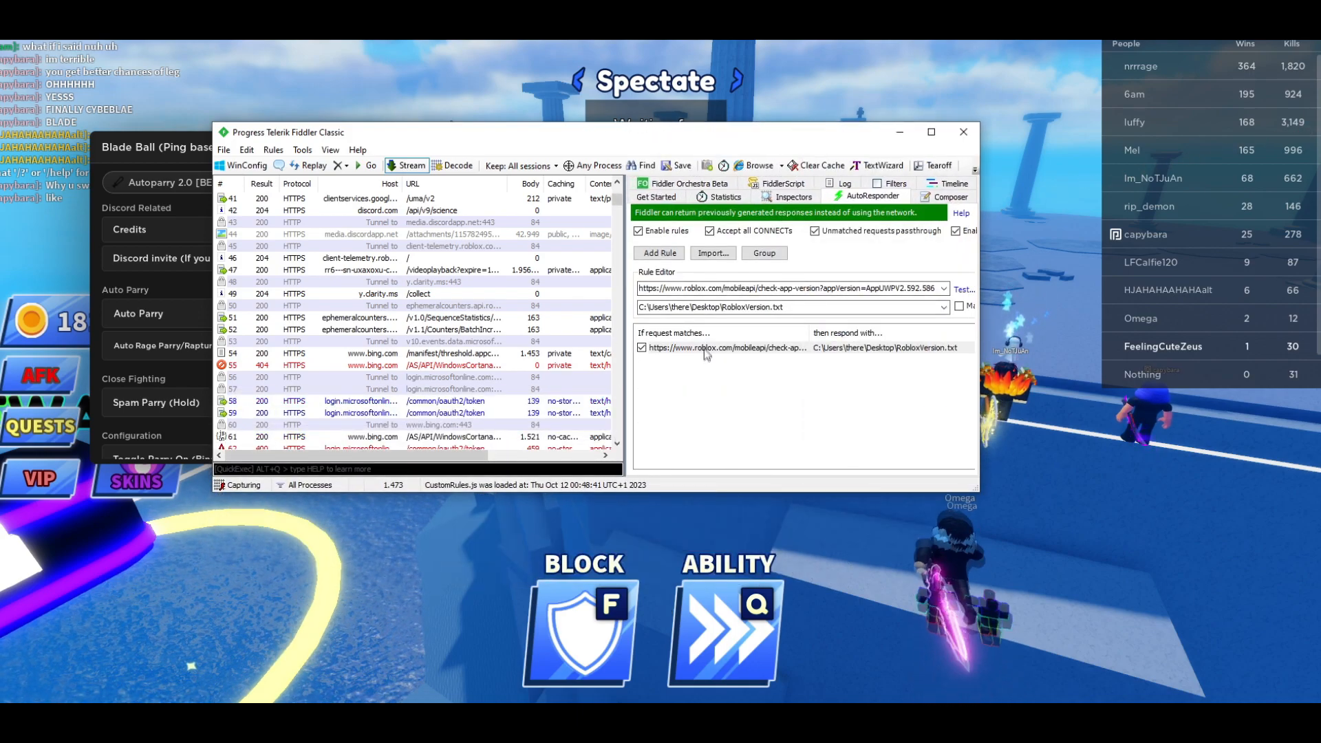
mouse_move(575, 302)
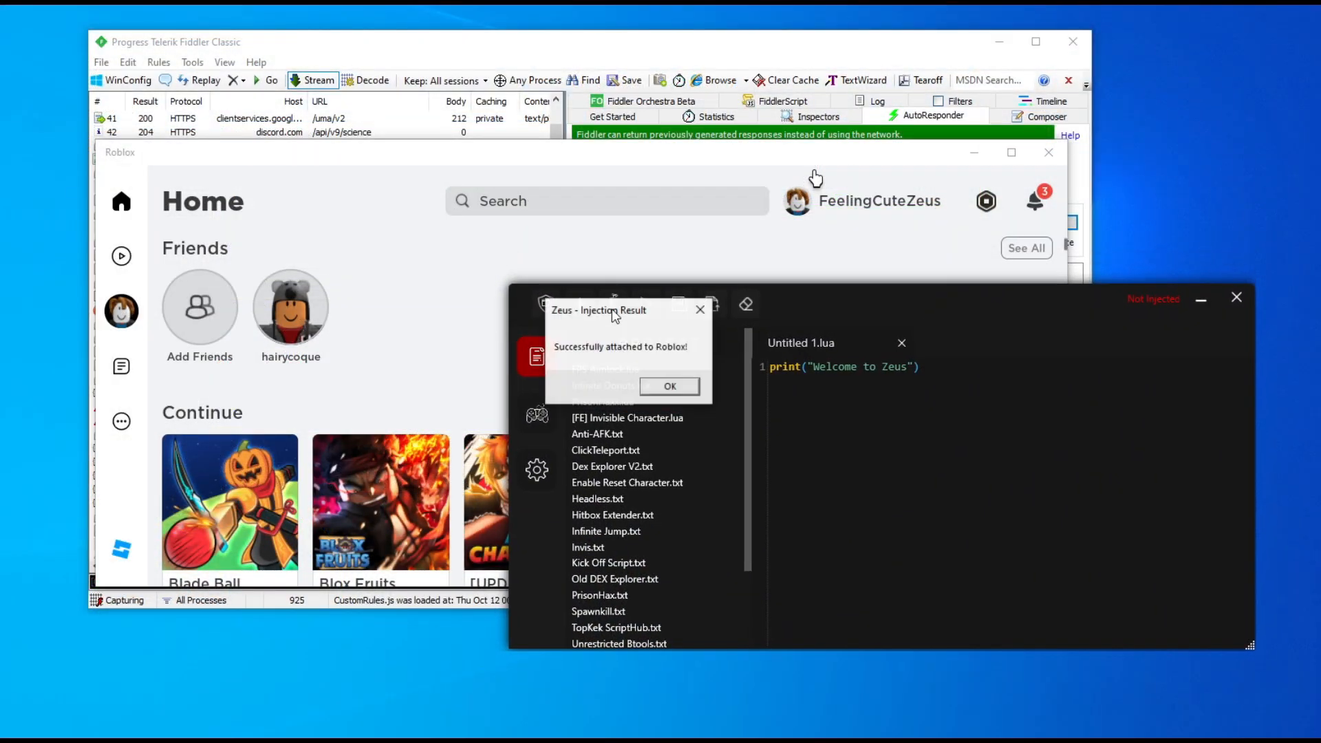
Step: Acknowledge the 'Successfully attached to Roblox!' message and show Zeus's games script list
click(669, 385)
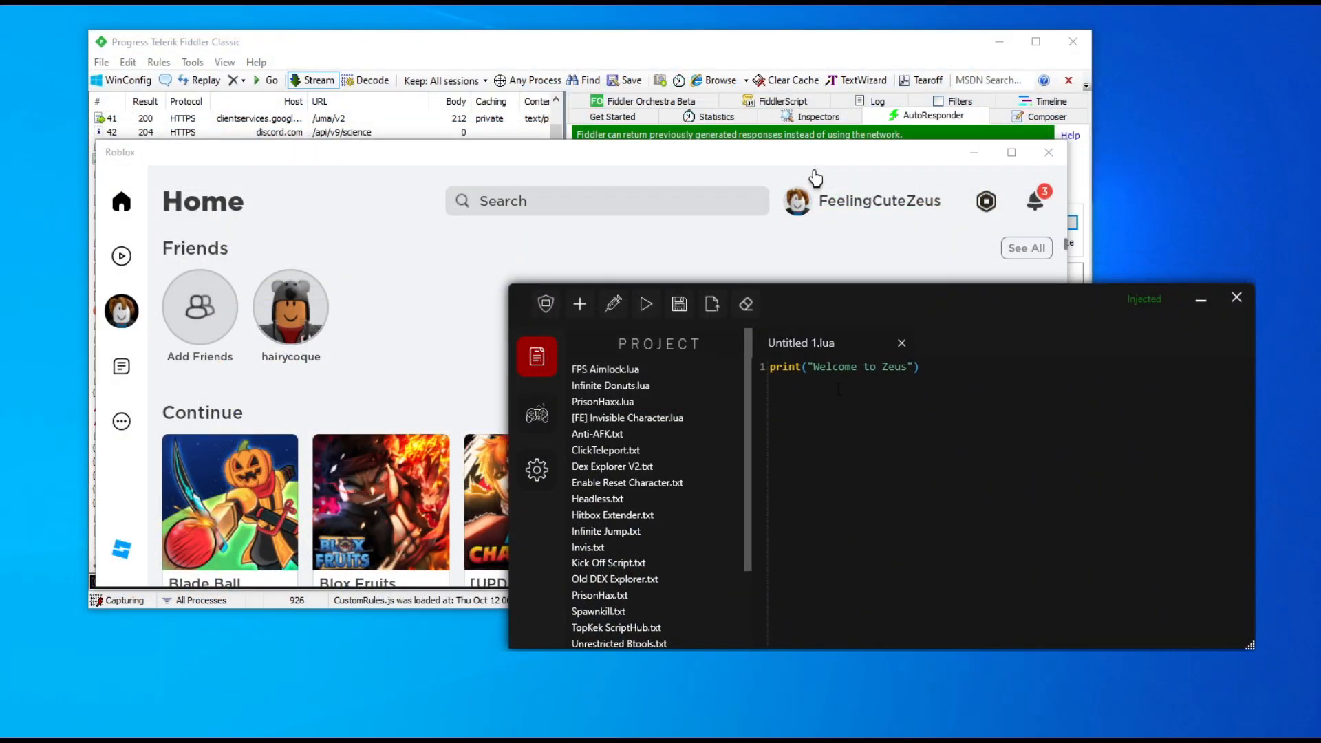
click(1297, 725)
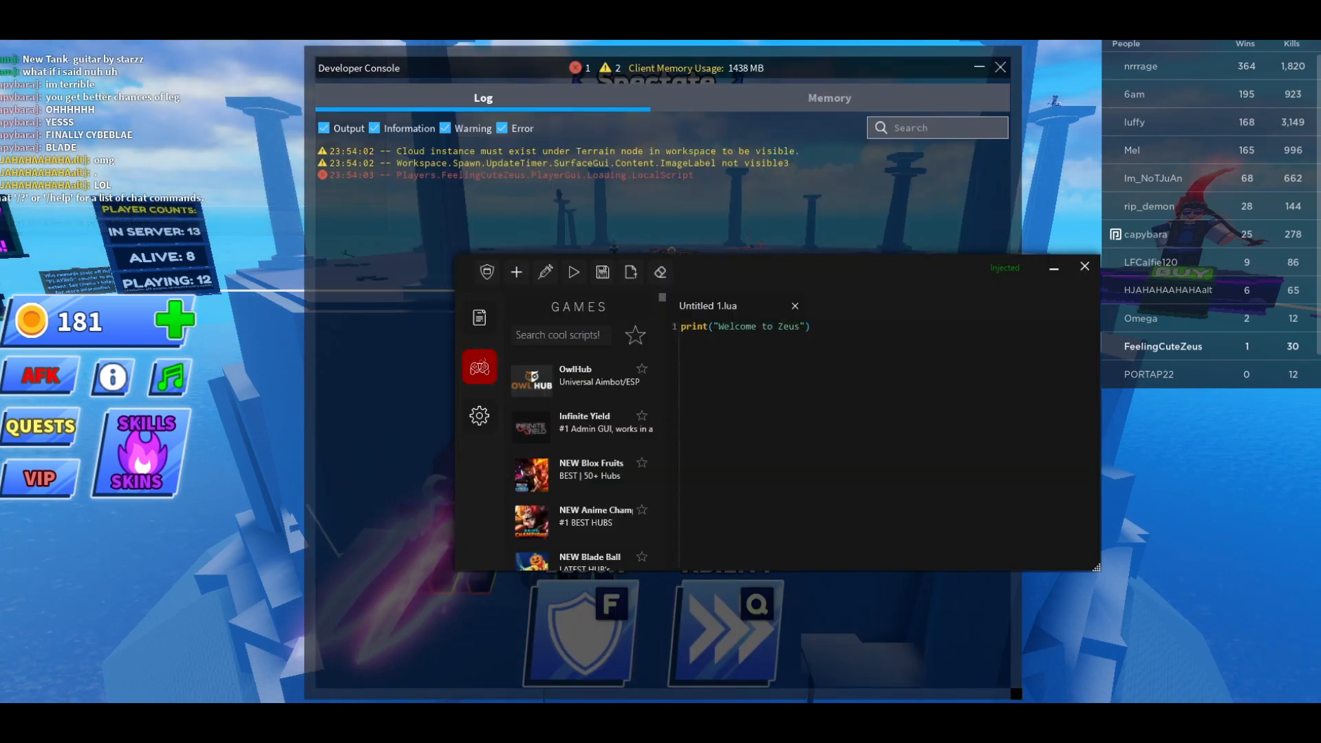
Step: Close the Roblox Developer Console and browse the Zeus Games script list
click(572, 271)
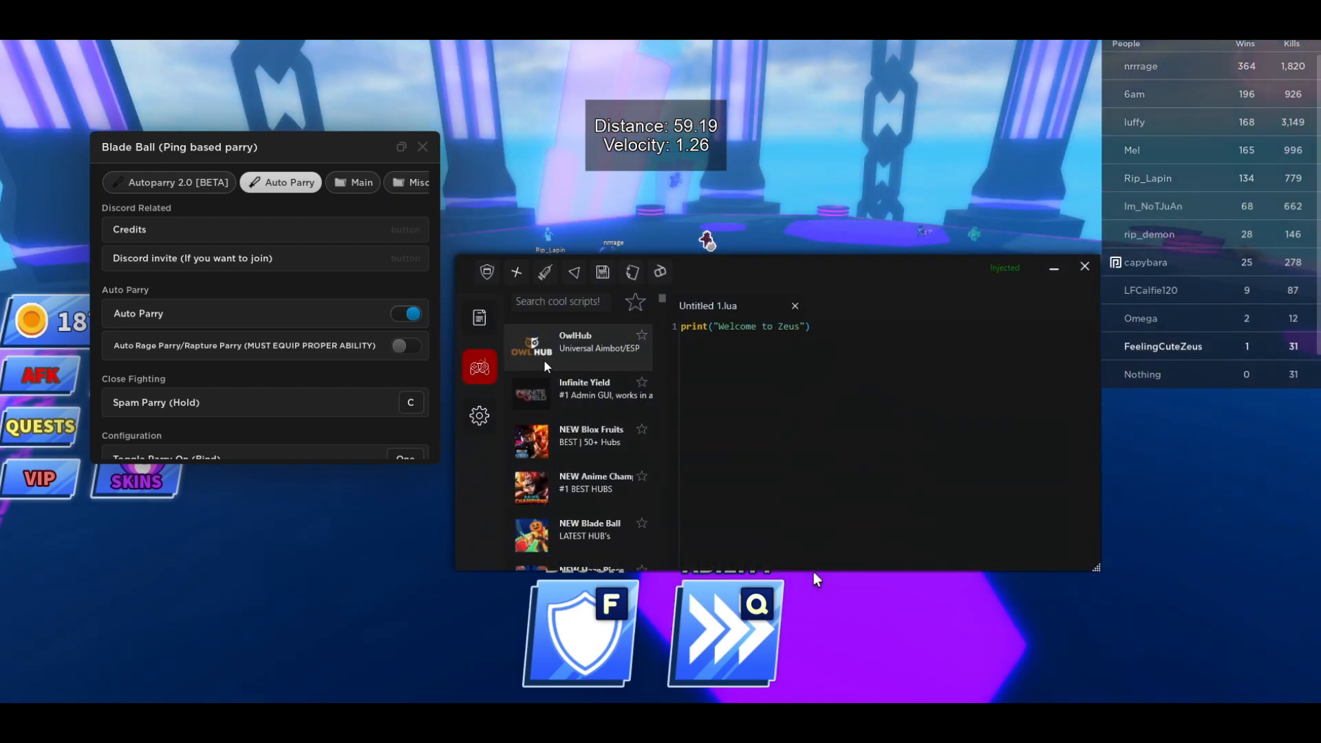
scroll(down, 3)
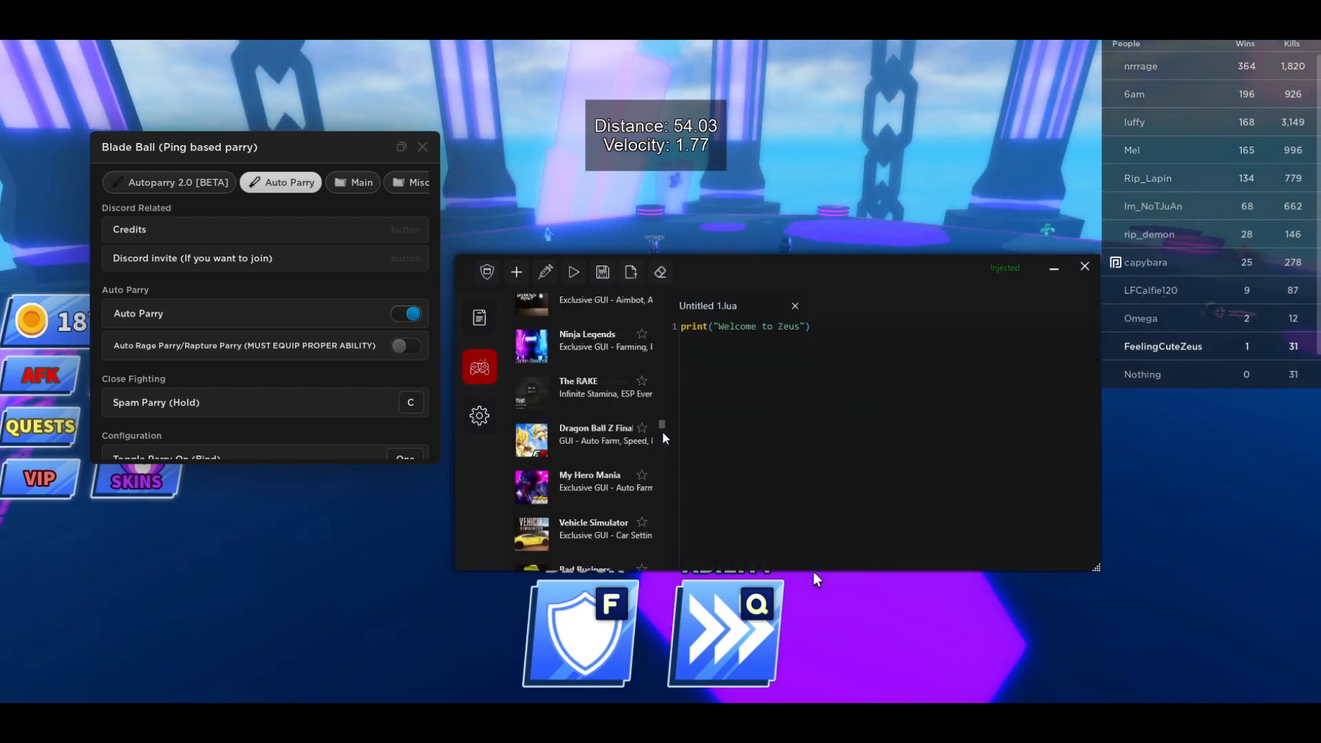
scroll(up, 3)
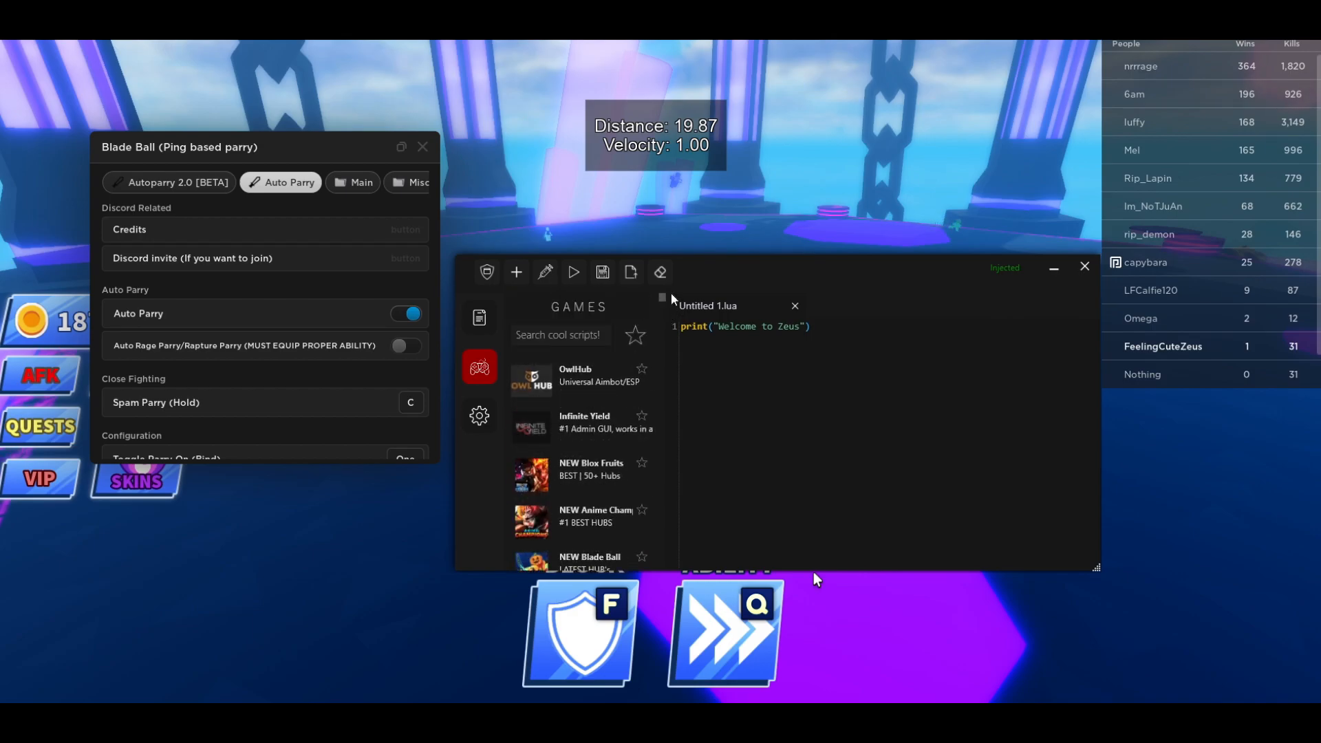
scroll(down, 3)
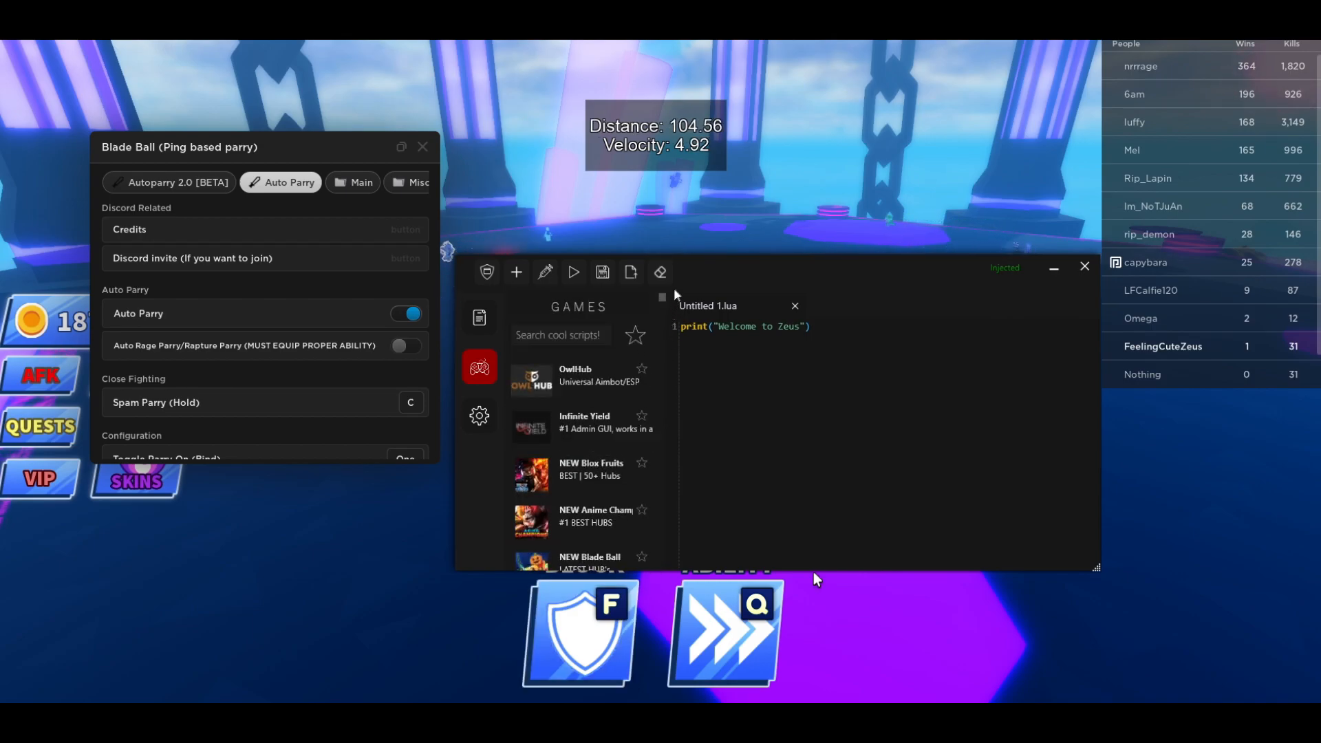
scroll(down, 3)
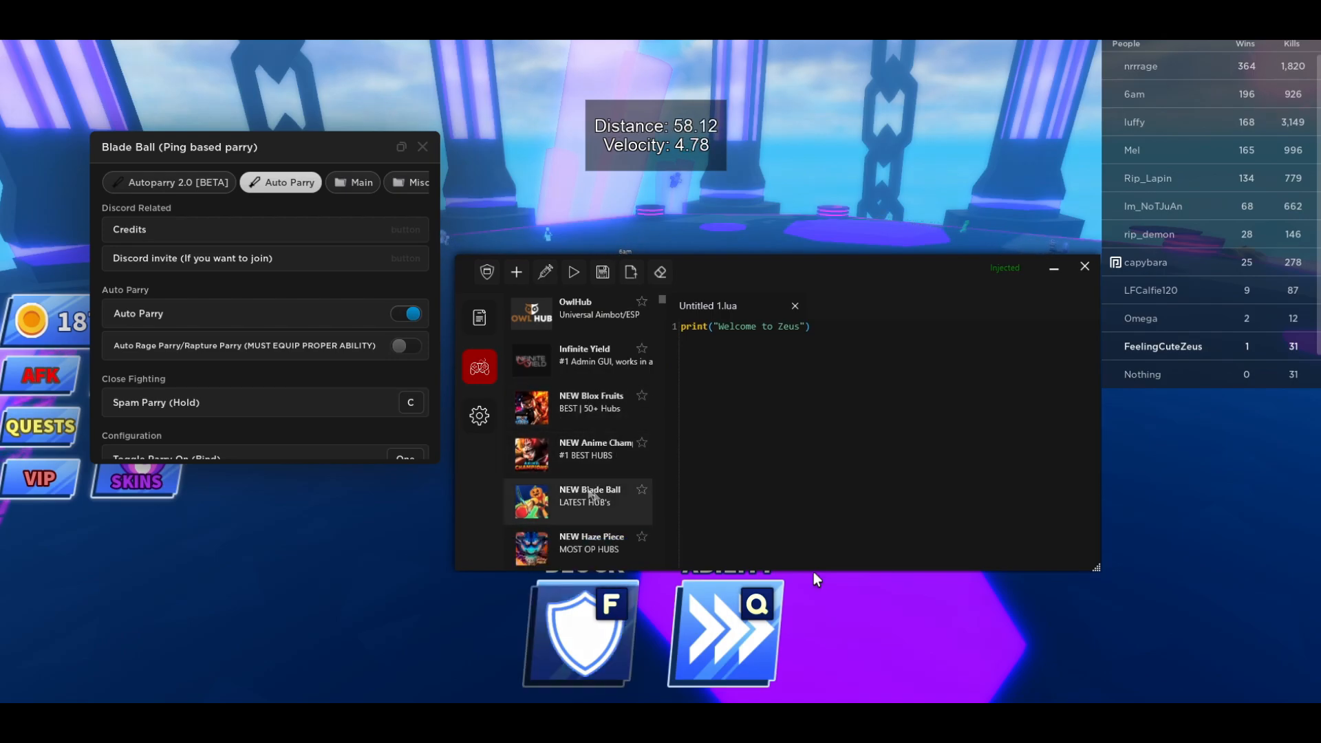